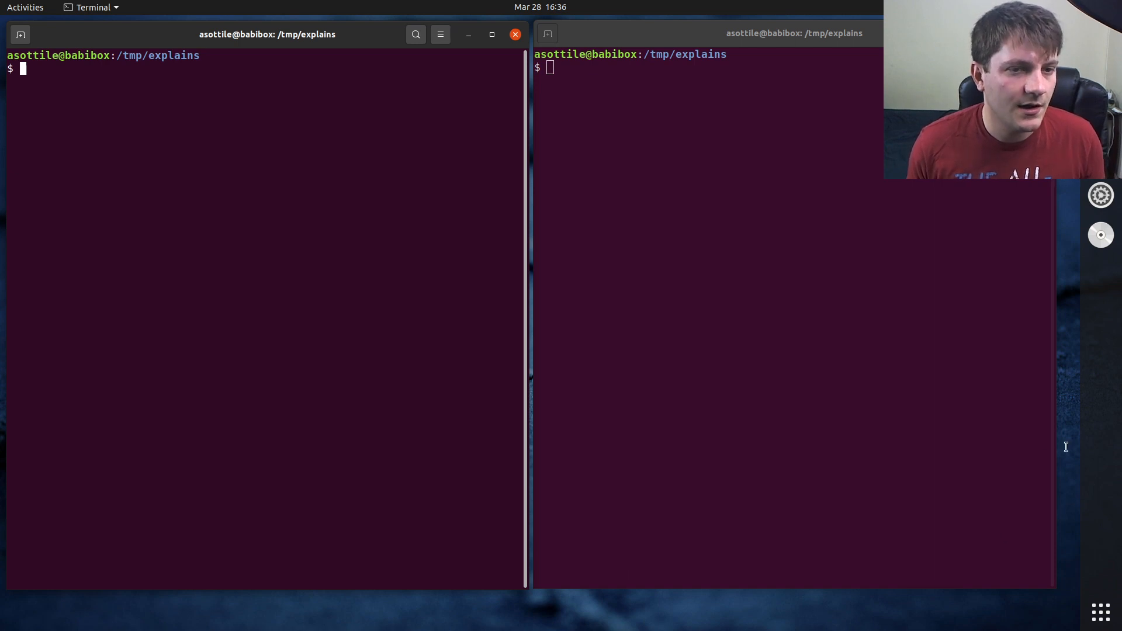
pyautogui.write('babi')
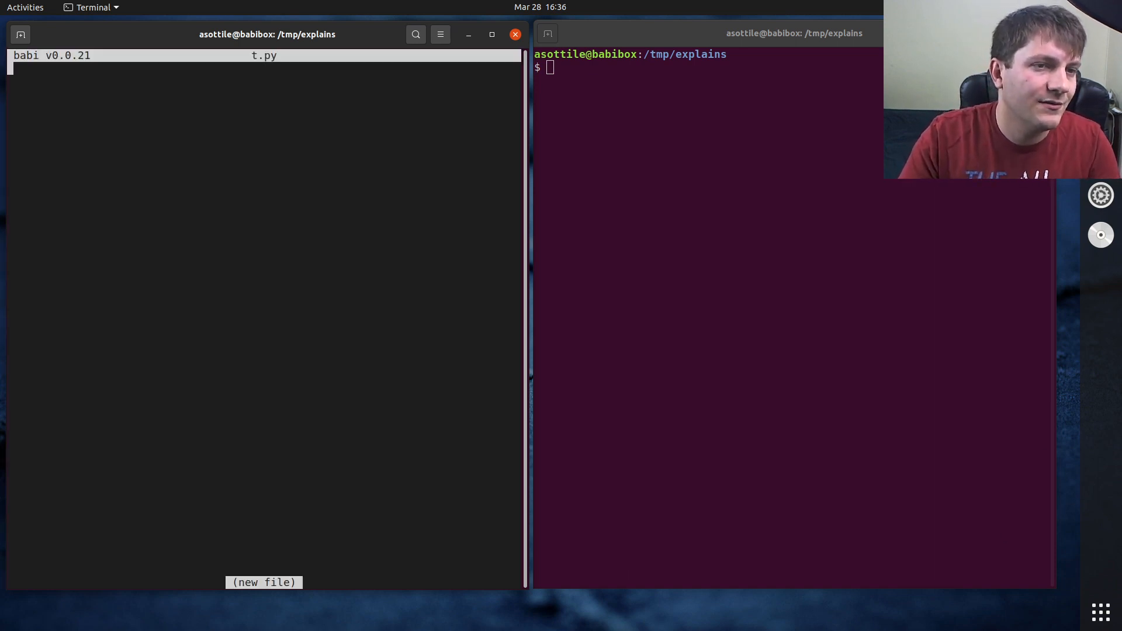
pyautogui.write('import contex')
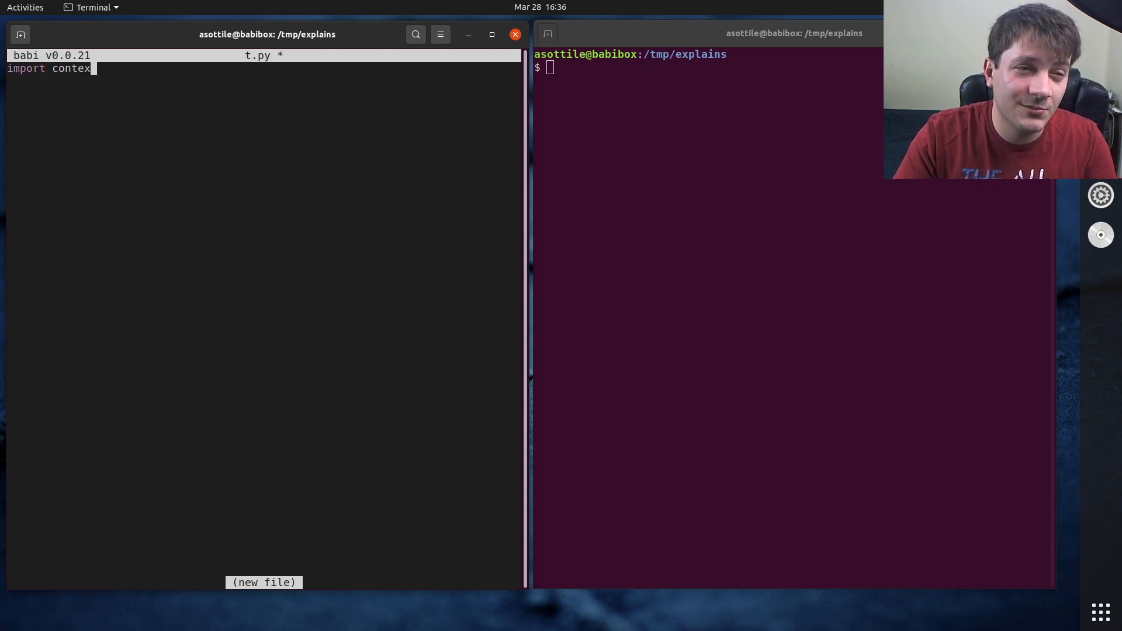
pyautogui.write('tlib')
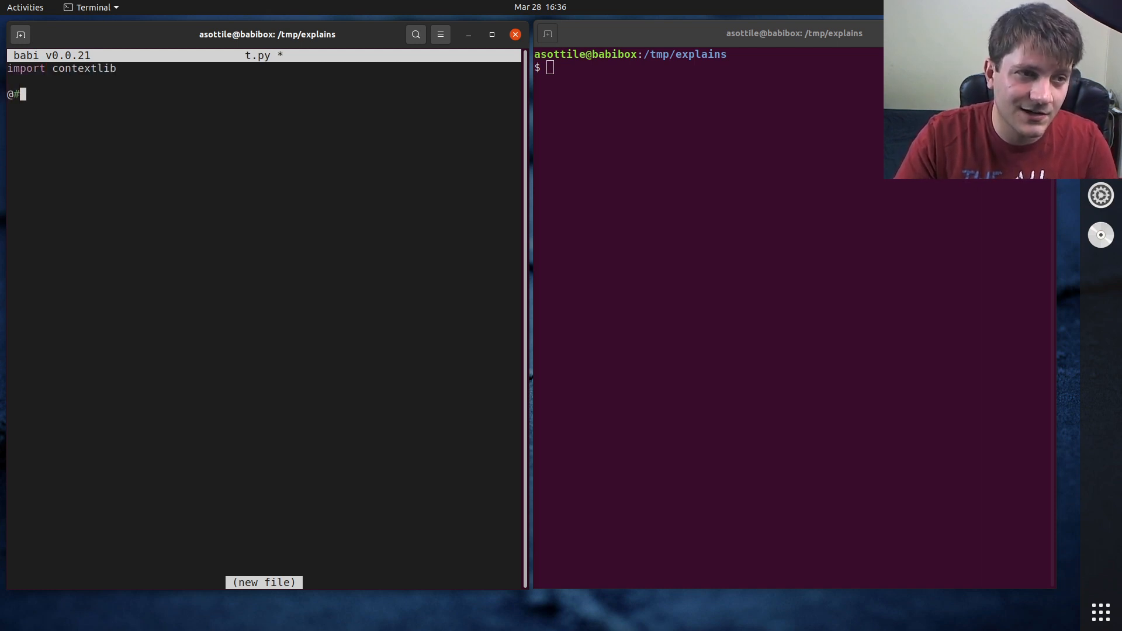
pyautogui.press('BackSpace')
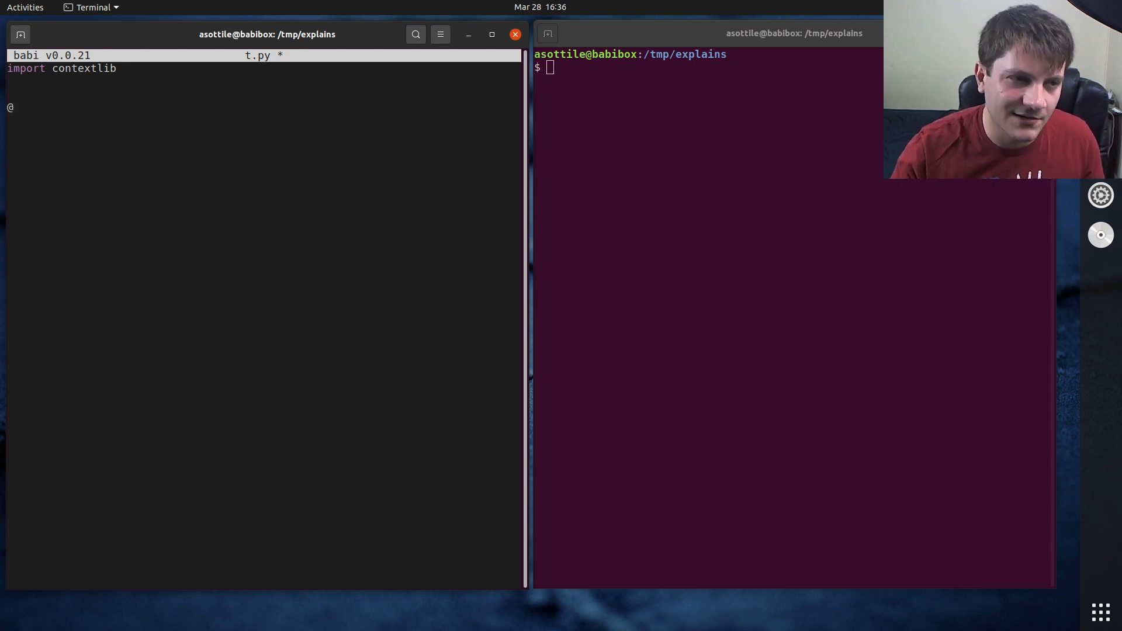
pyautogui.write('contextlib/.')
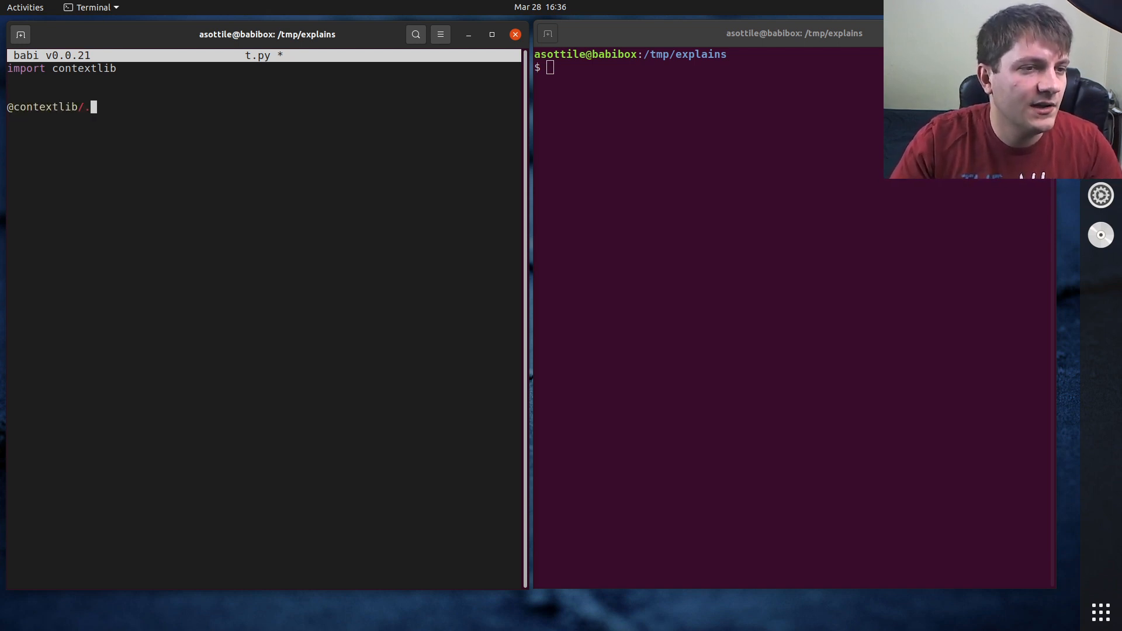
pyautogui.write('contextmanager')
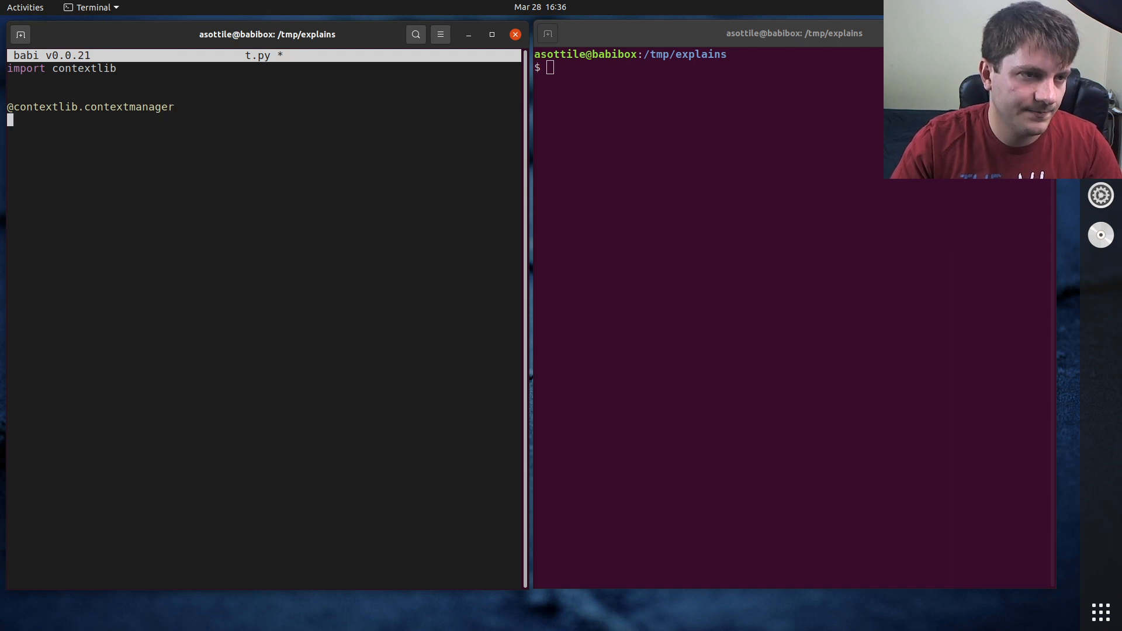
# Define ctx() printing 'before', then try/yield/finally printing 'after', and begin class C.
pyautogui.write('def cte')
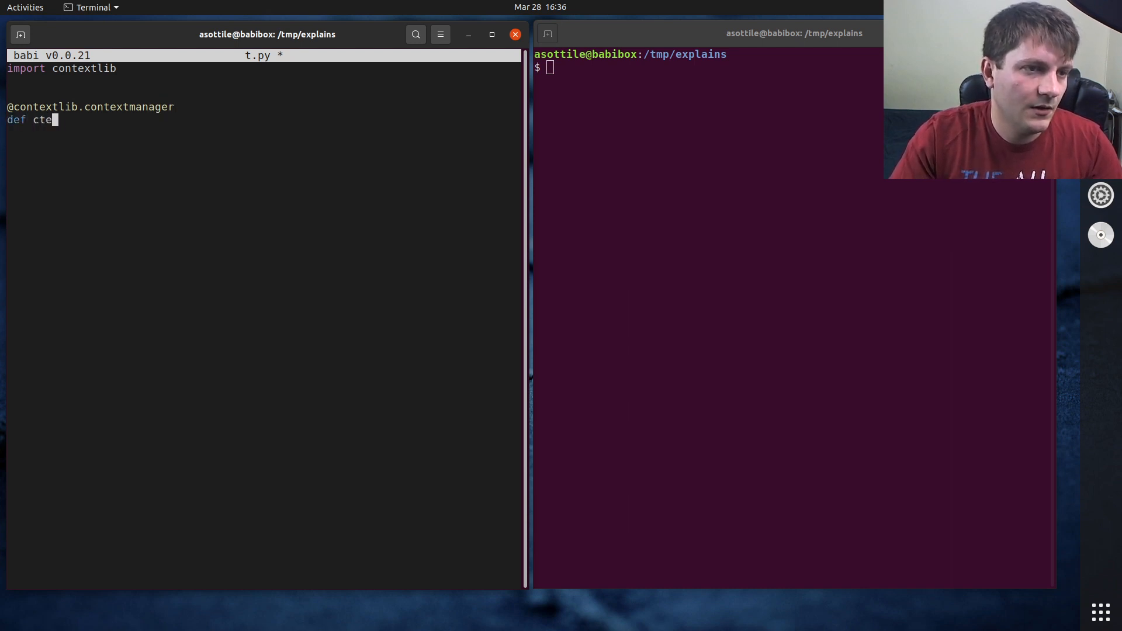
pyautogui.write('x():')
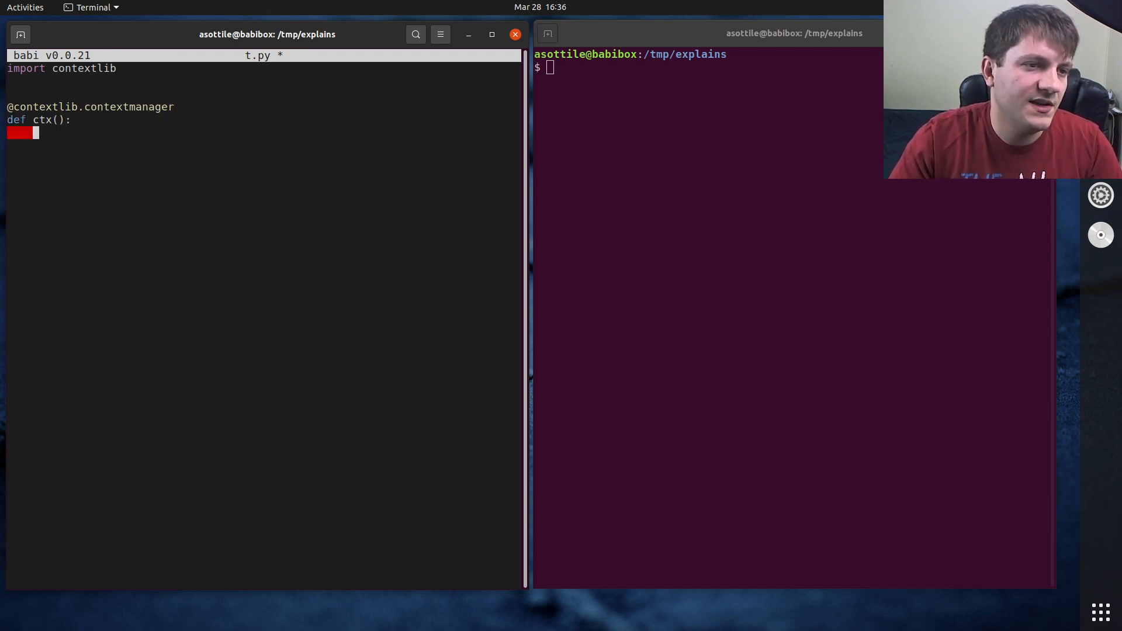
pyautogui.write("print('before')")
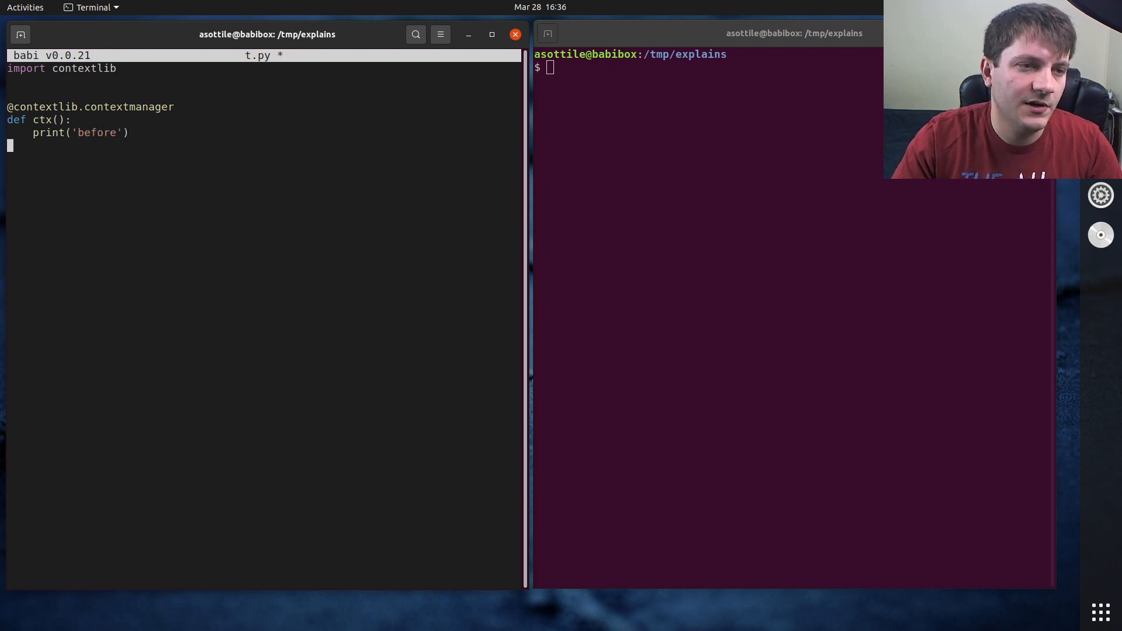
pyautogui.write('try:')
pyautogui.click(264, 171)
pyautogui.write('finally:')
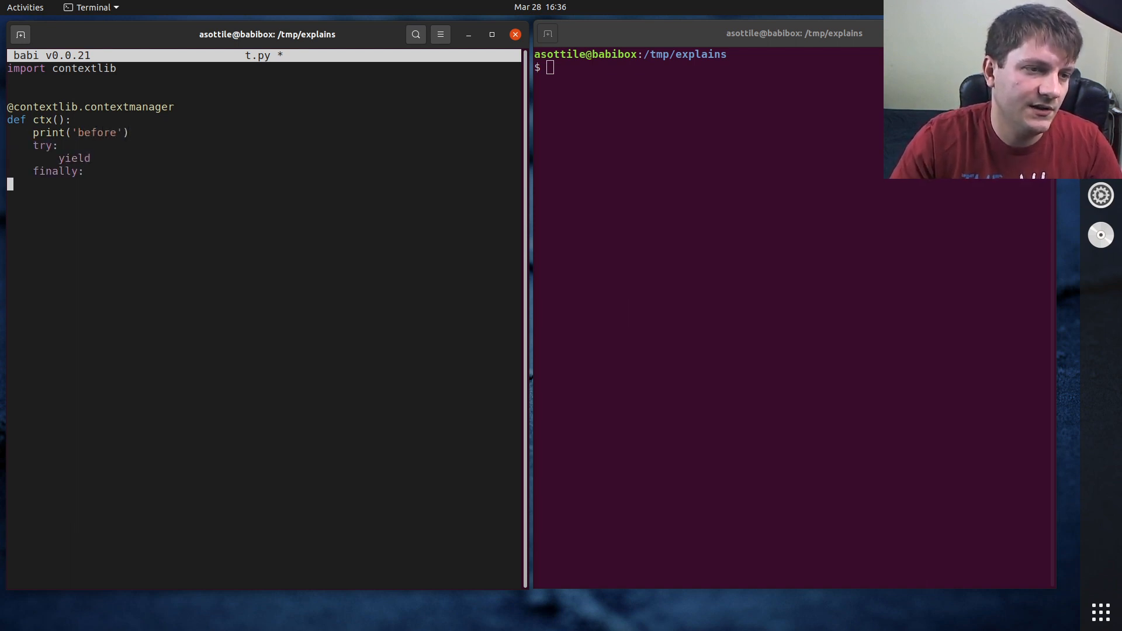
pyautogui.write("print('after')")
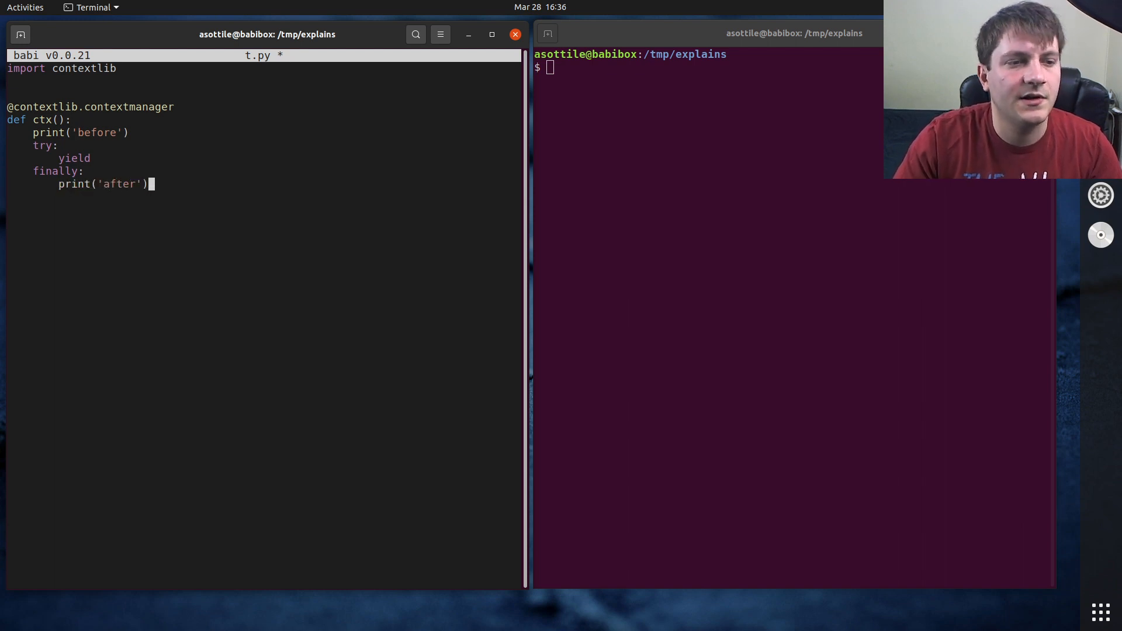
pyautogui.write('class C:')
pyautogui.write('de')
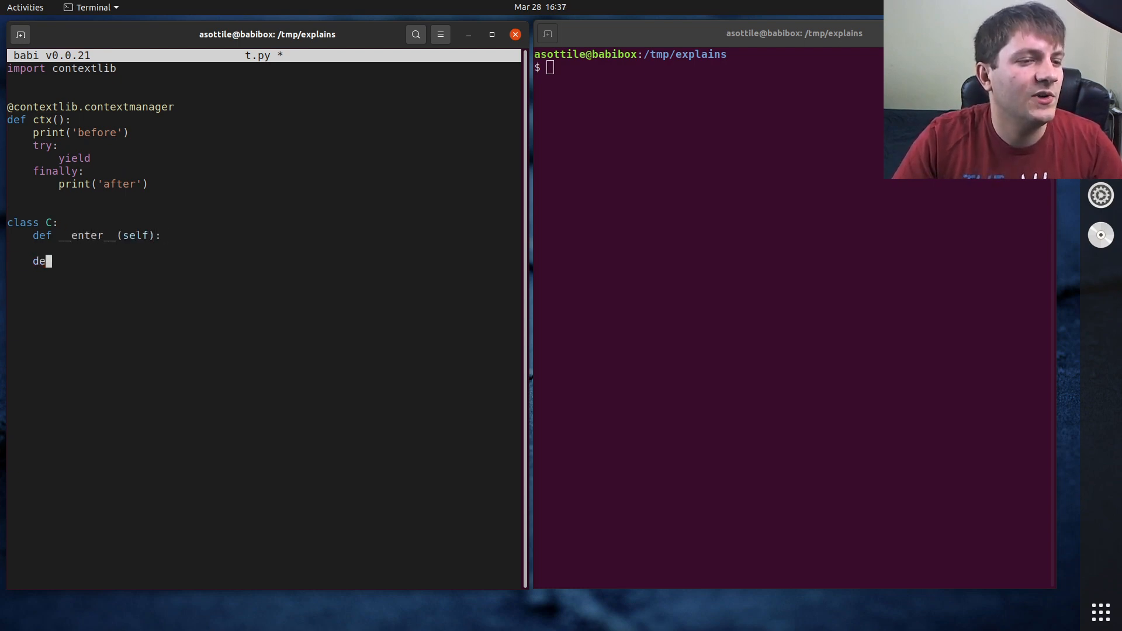
# Write the __exit__(self, tp, inst, tb) signature and set self.ctx = ctx() in __enter__.
pyautogui.write('f __exit_')
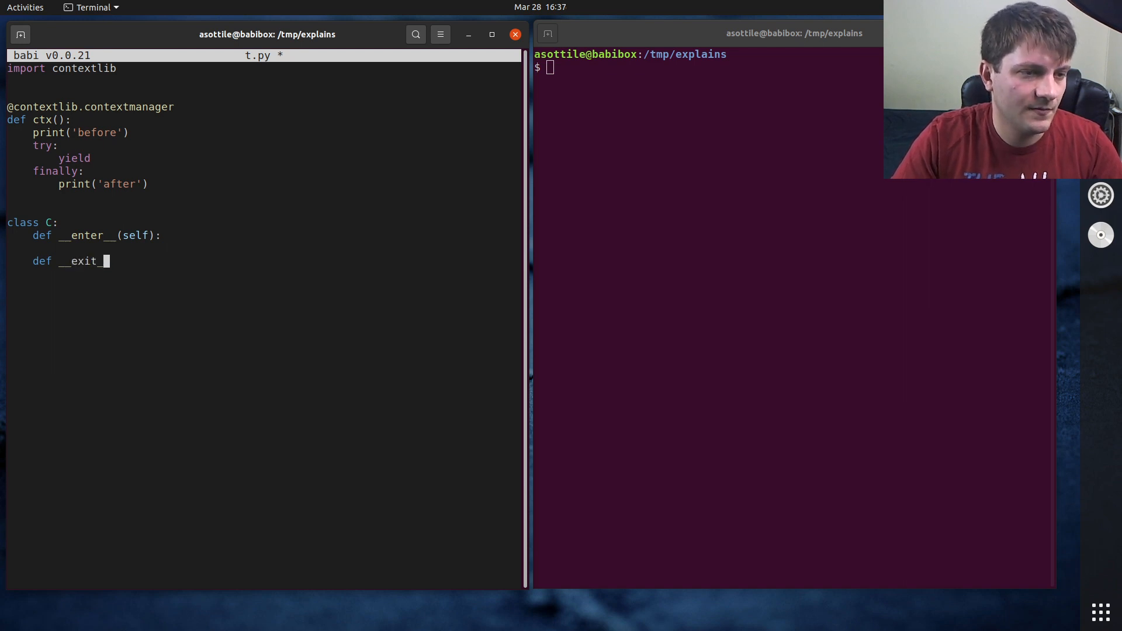
pyautogui.write('(self, tp,')
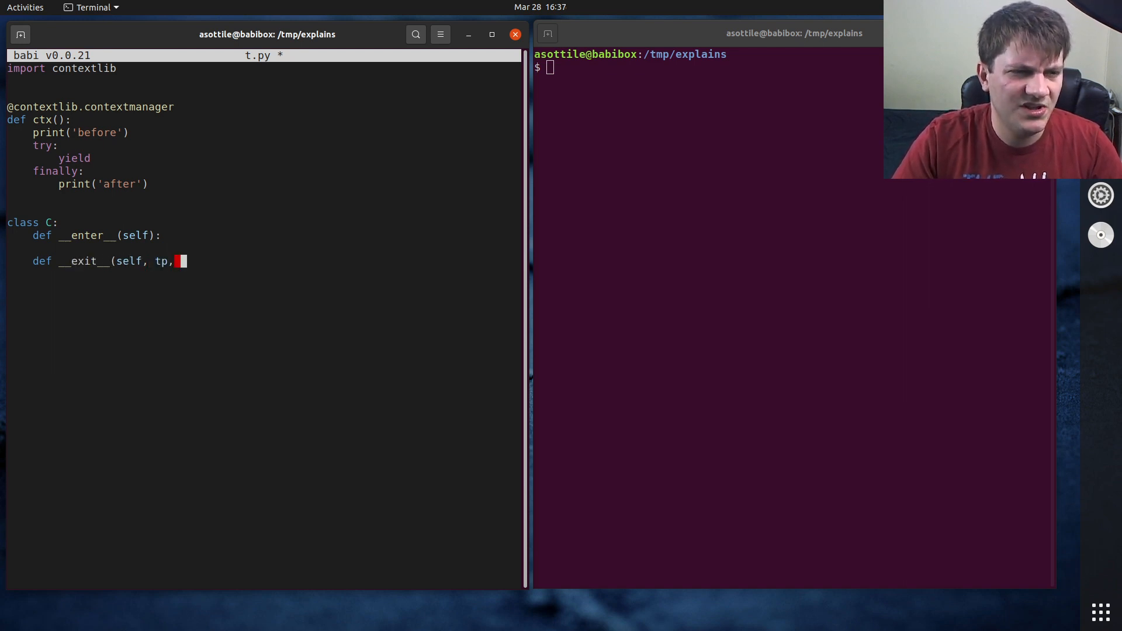
pyautogui.write('inst, tb):')
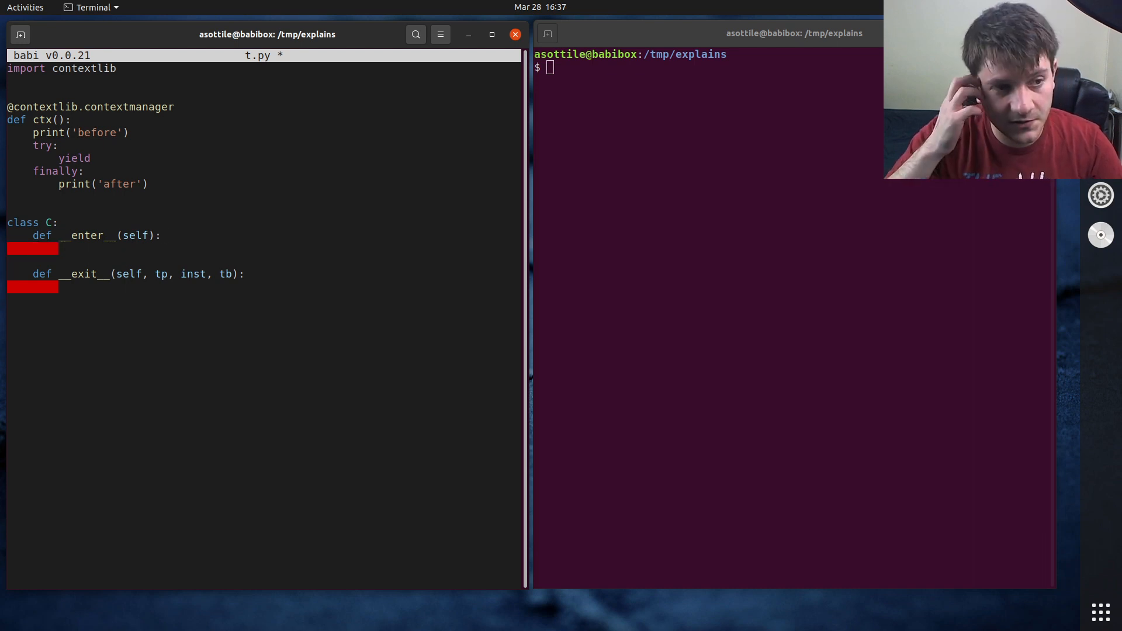
pyautogui.write('self.c')
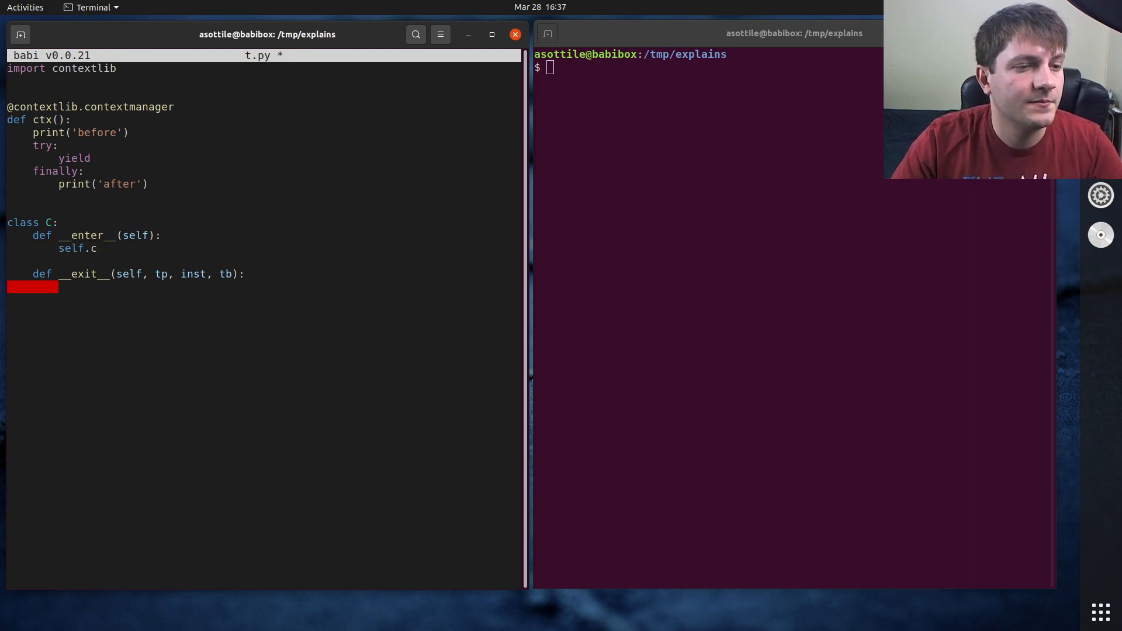
pyautogui.write('tx =')
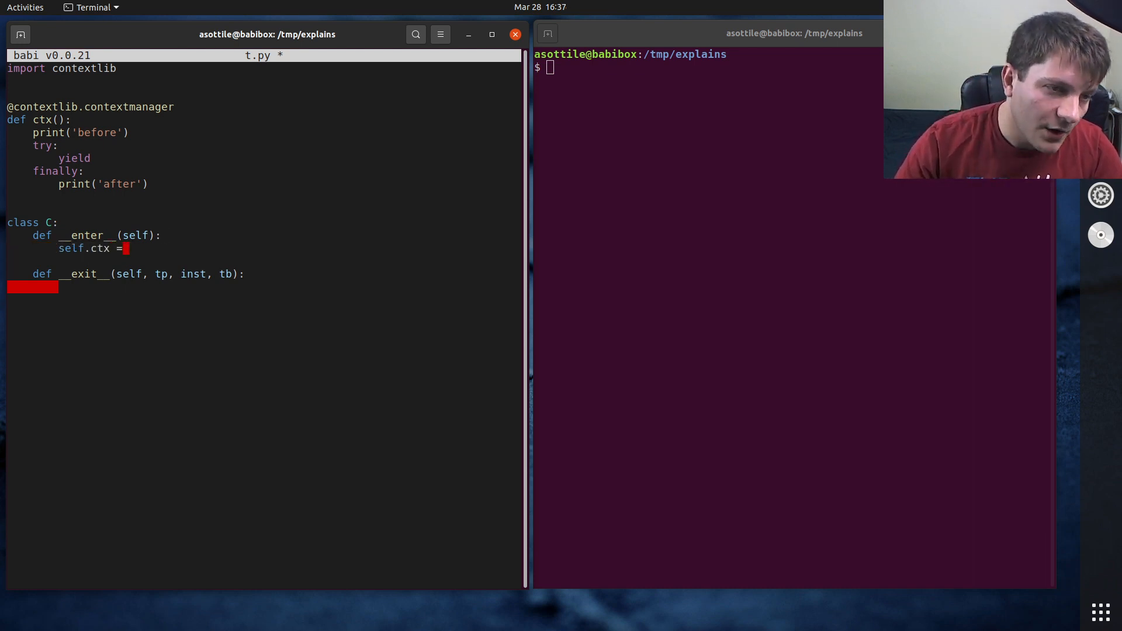
pyautogui.moveTo(47, 222); pyautogui.dragTo(58, 287)
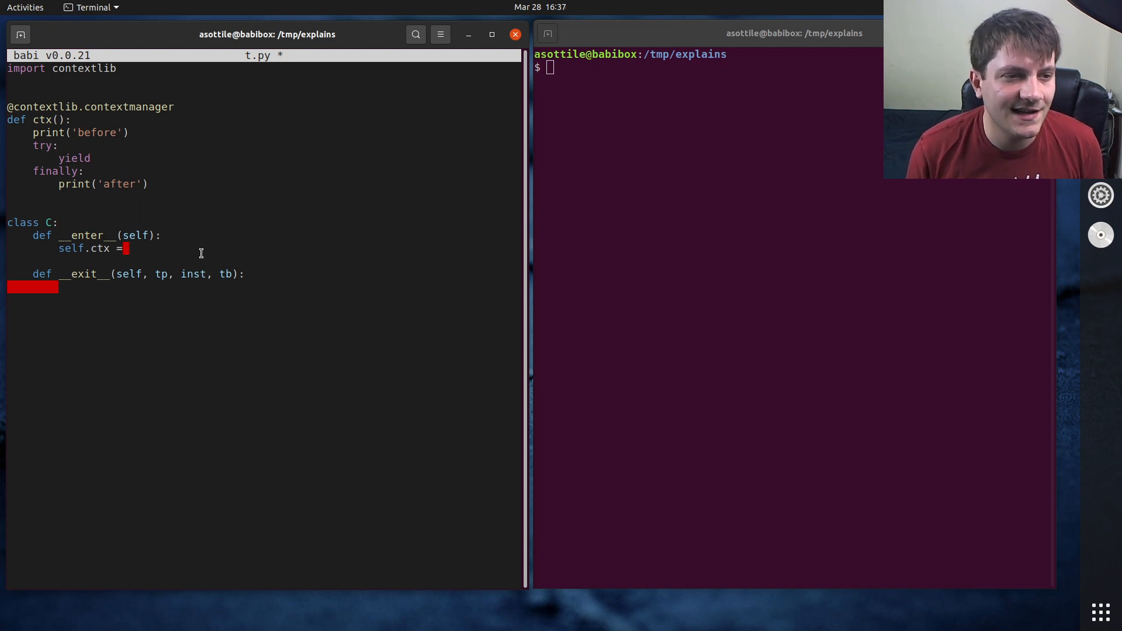
pyautogui.moveTo(252, 330)
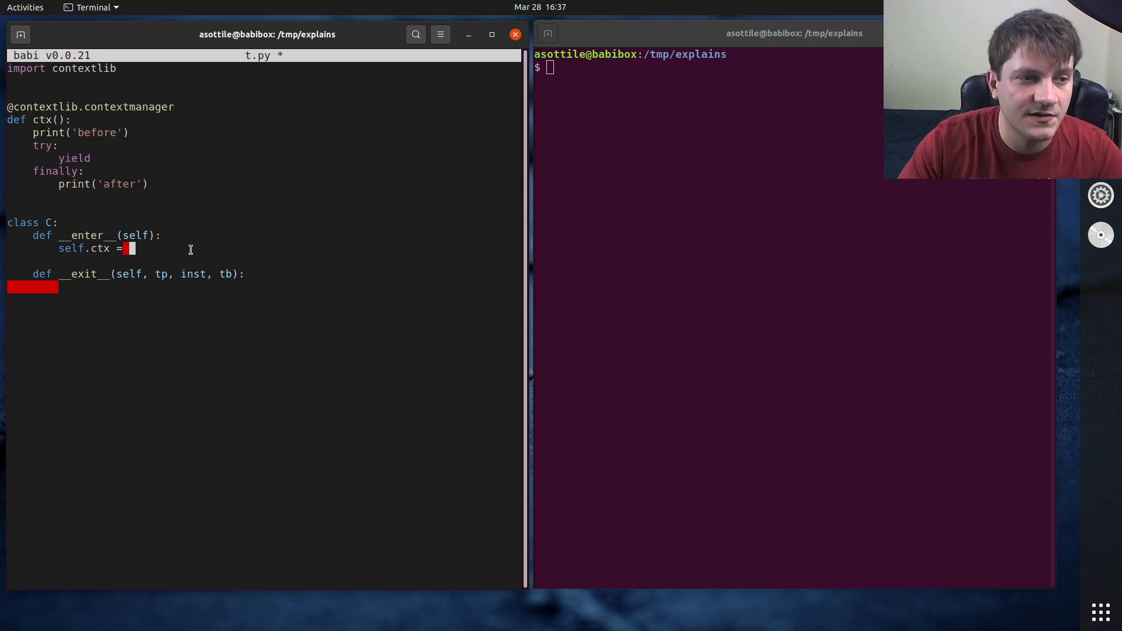
pyautogui.write('ctx()')
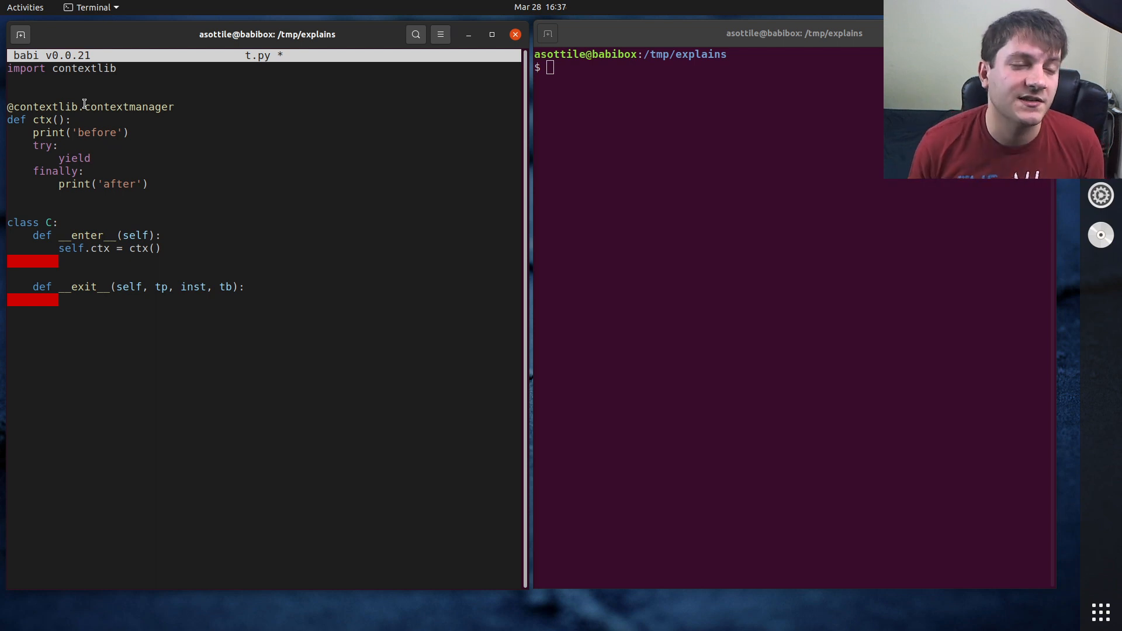
# Have __enter__ call self.ctx.__enter__() and save t.py.
pyautogui.doubleClick(70, 247)
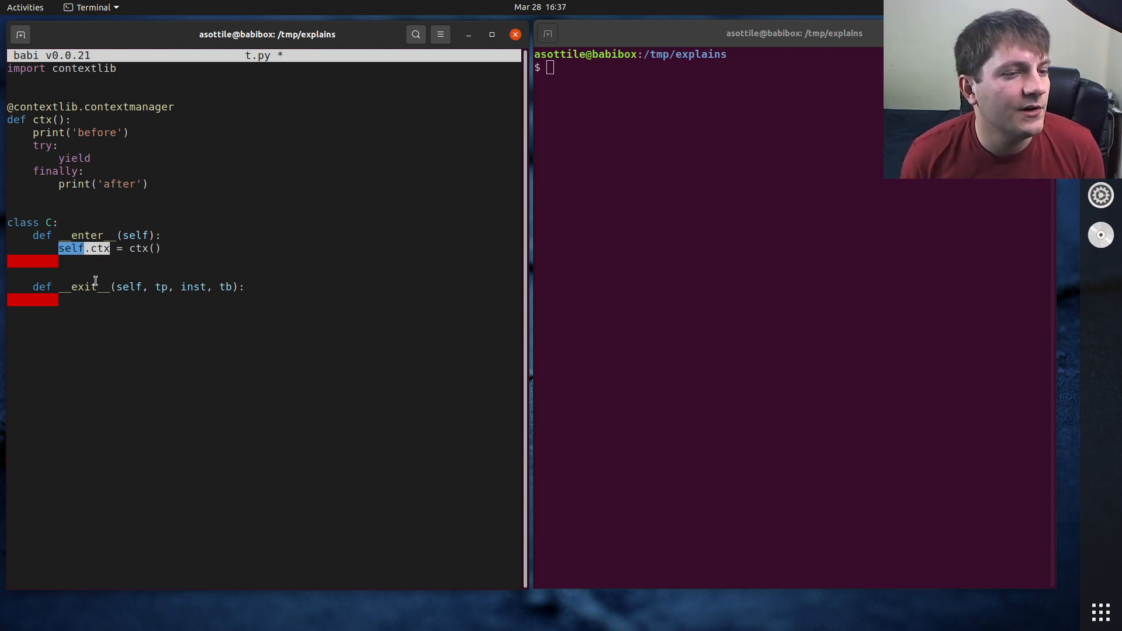
pyautogui.write('self.c')
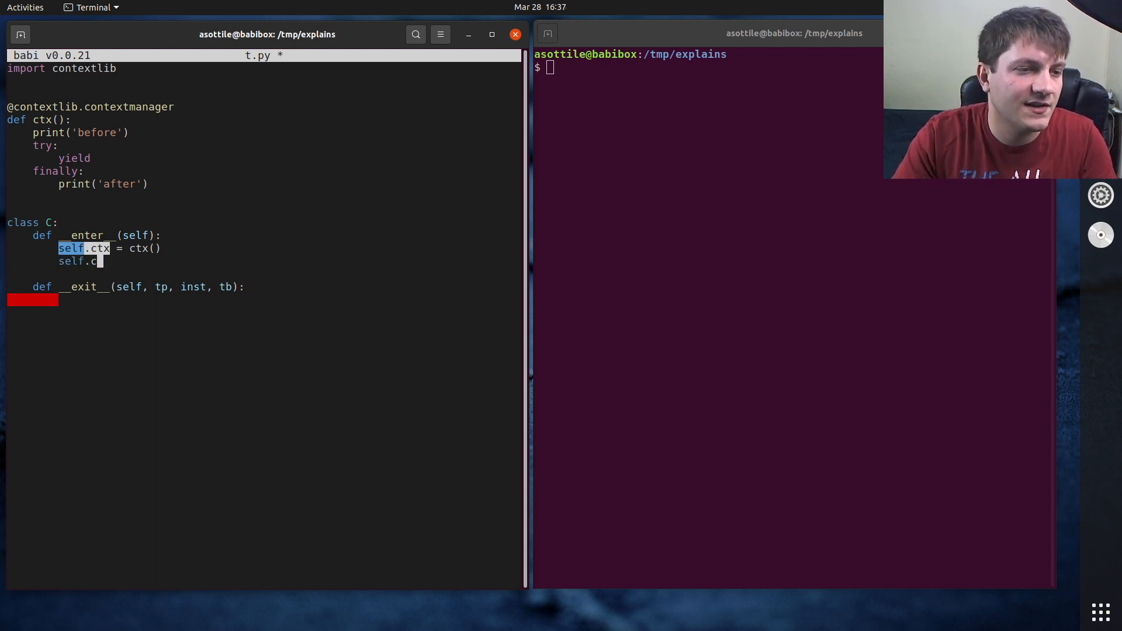
pyautogui.write('tx.__enter__')
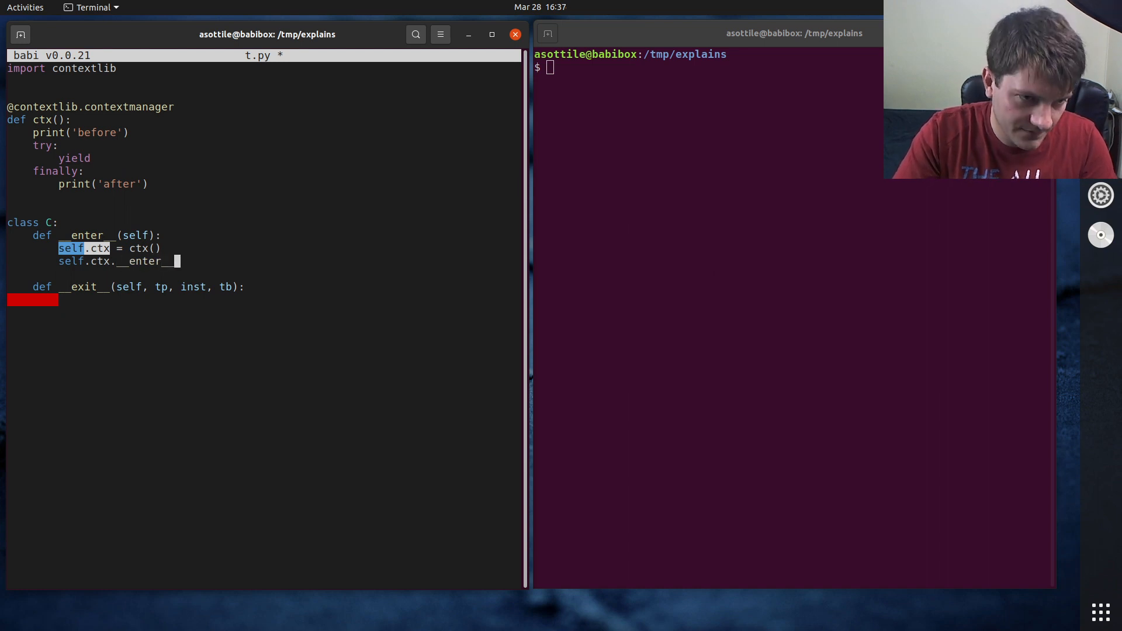
pyautogui.write('()')
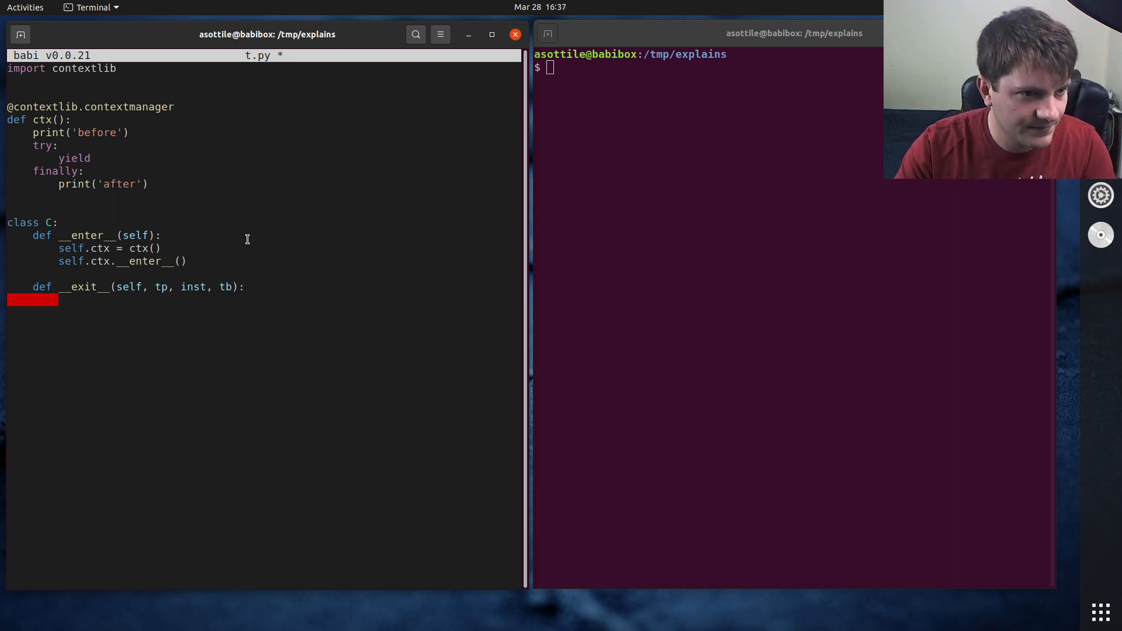
pyautogui.press('ctrl+s')
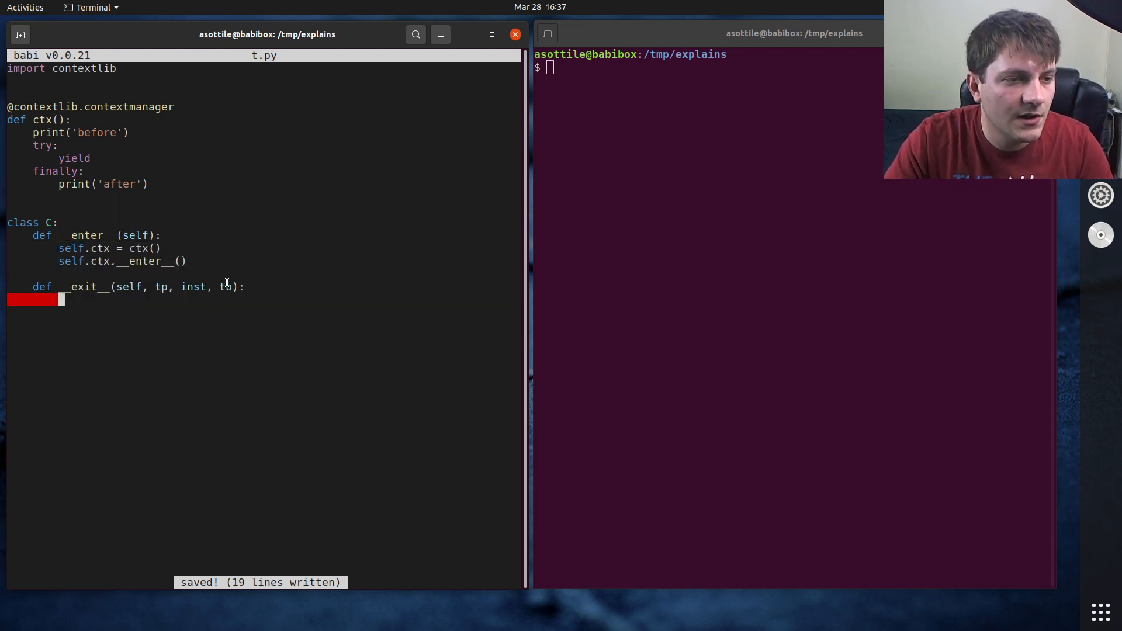
# Make __exit__ return self.ctx.__exit__(tp, inst, tb).
pyautogui.write('self.ctx.__exit__(tp, inst, t')
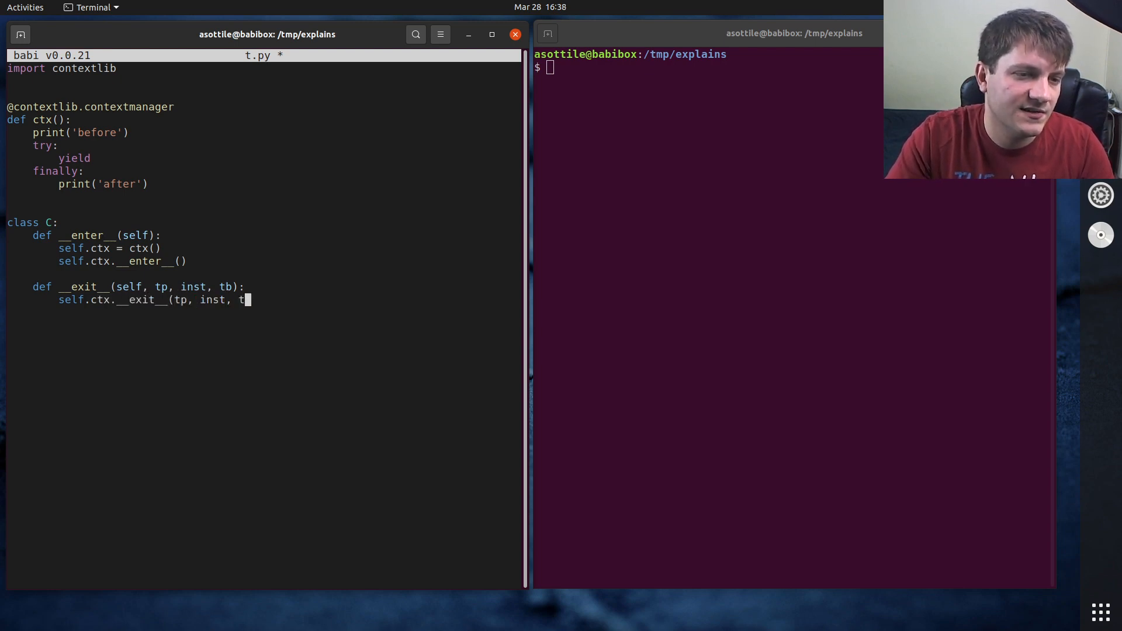
pyautogui.write('b)')
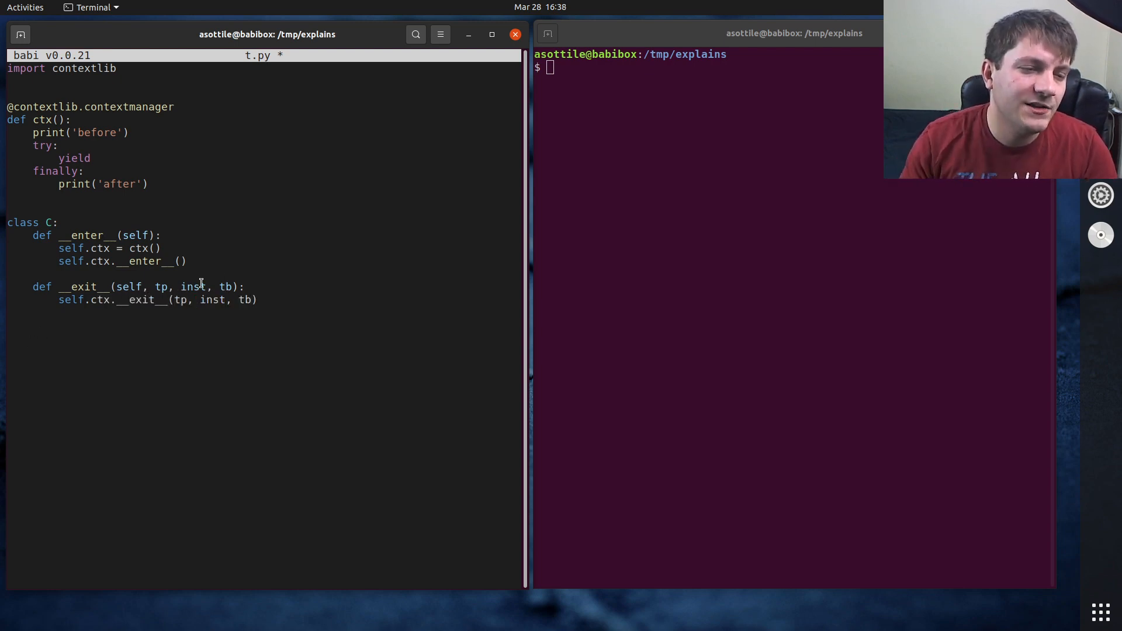
pyautogui.write('res')
pyautogui.click(792, 68)
pyautogui.write('python3')
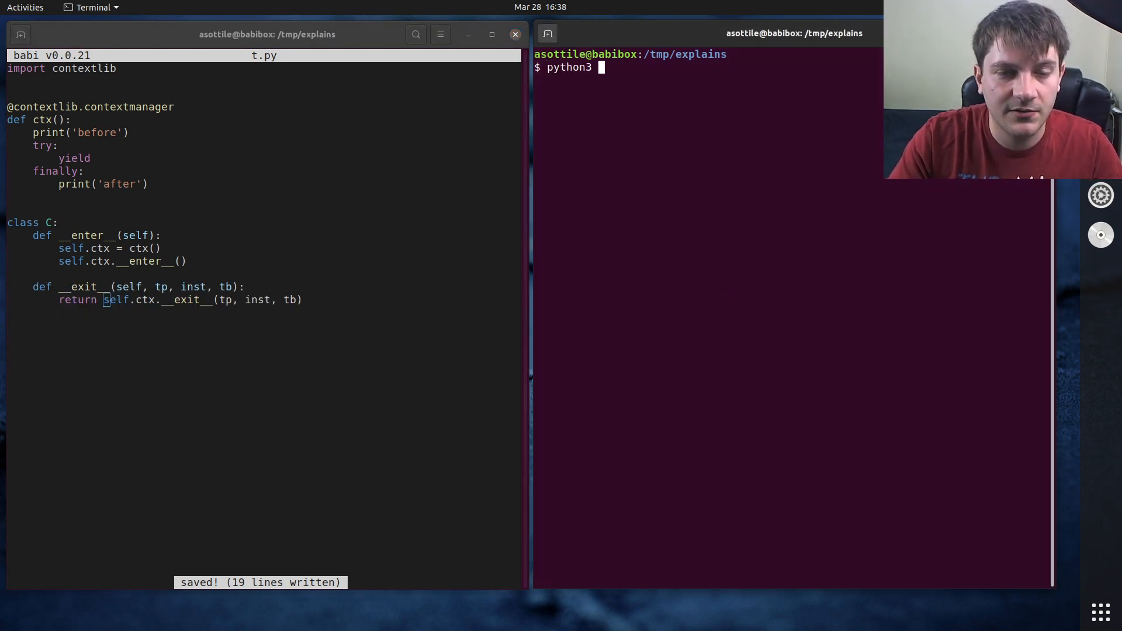
# Run with C(): print('inside') in the REPL, printing before, inside, after.
pyautogui.write('with C(')
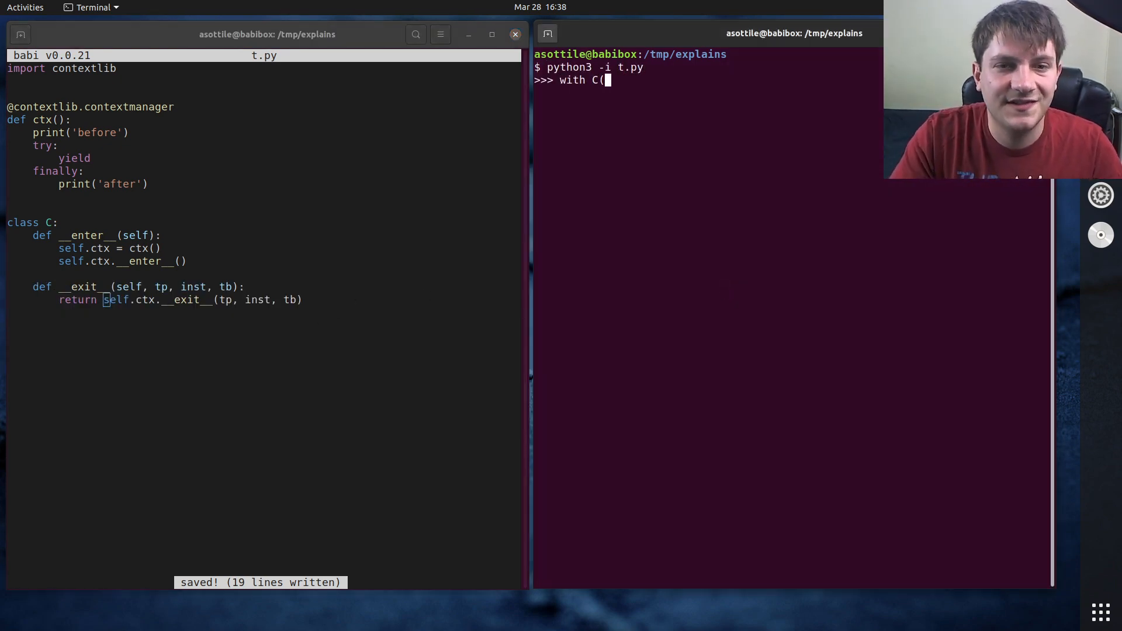
pyautogui.write('):')
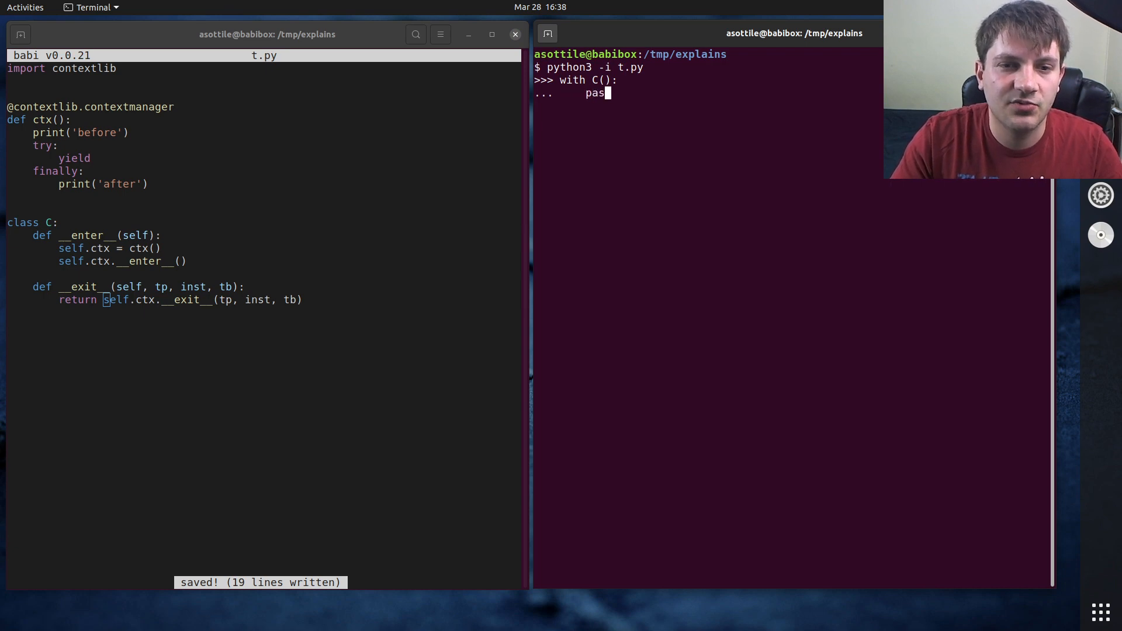
pyautogui.write("print('inside")
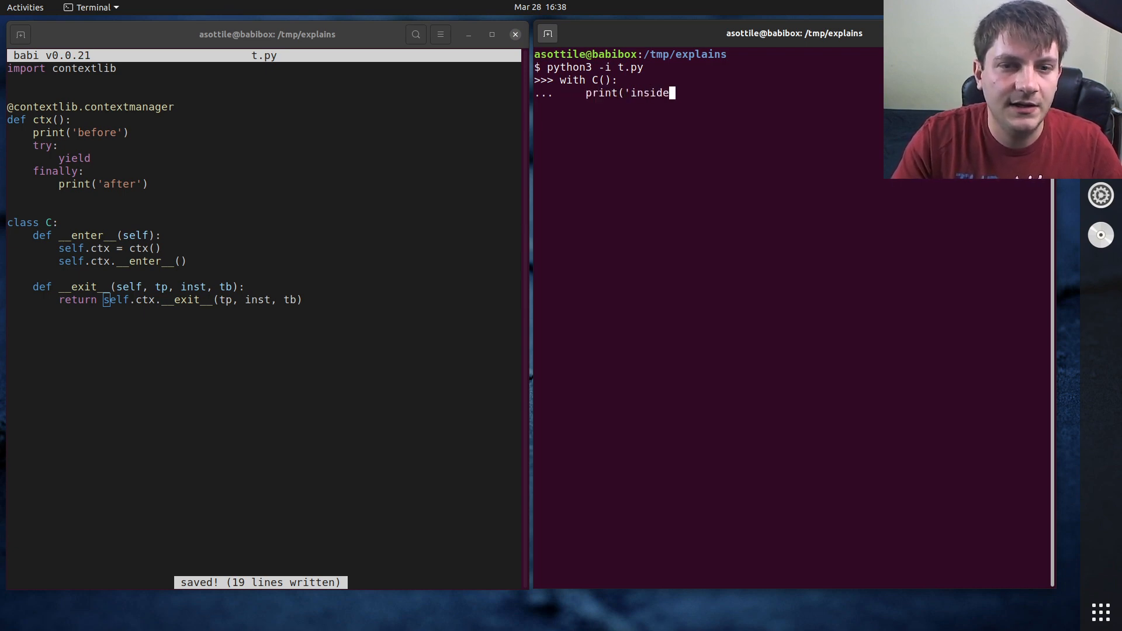
pyautogui.press('Return')
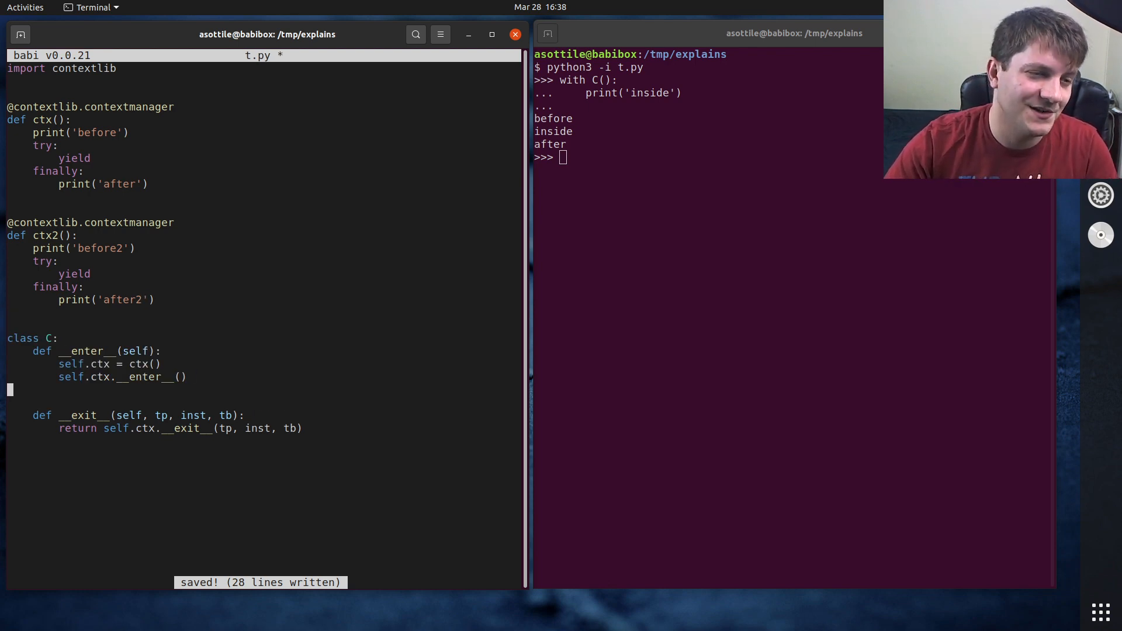
# Add self.ctx2 = ctx2() with its __enter__() call and a self.ctx2.__exit__(tp, inst, tb) call in C.
pyautogui.write('self.xt')
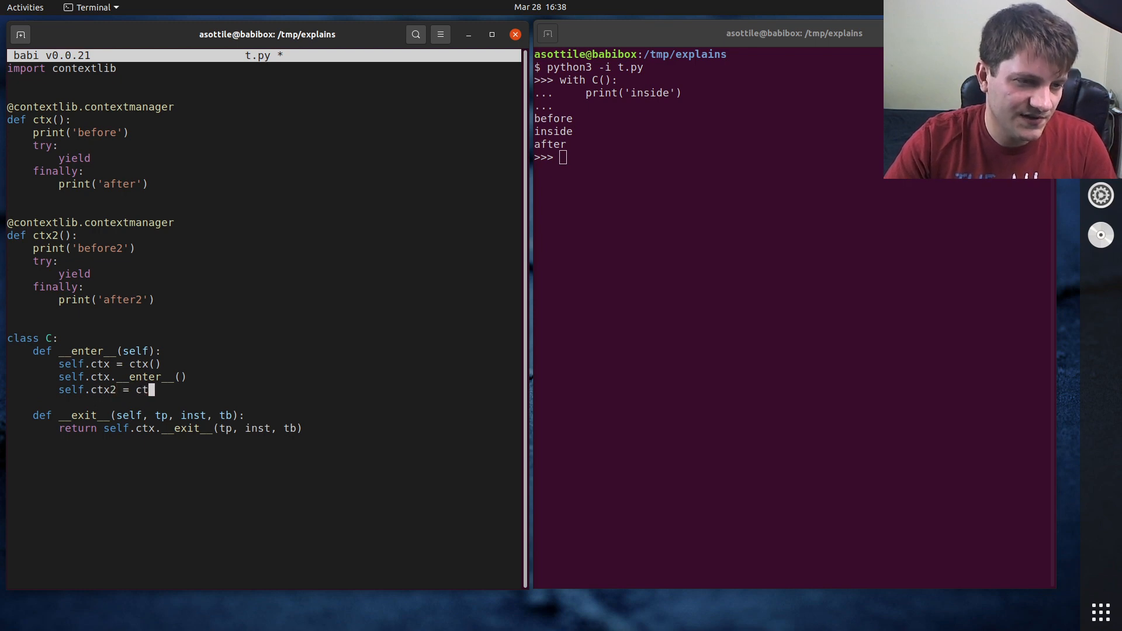
pyautogui.write('x2()')
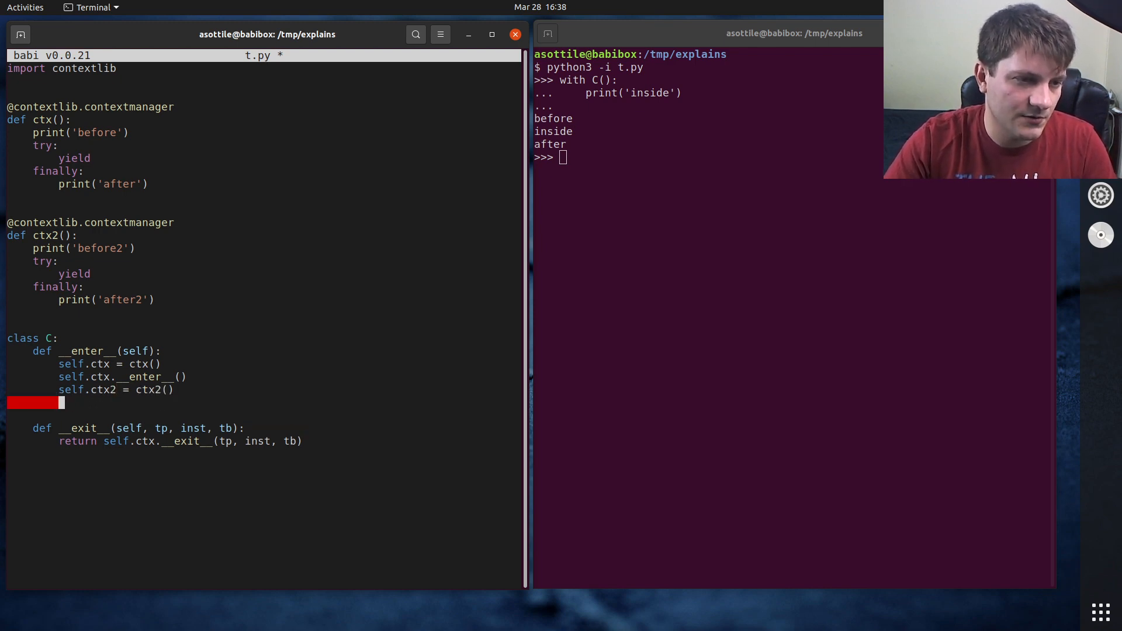
pyautogui.write('self.ctx2.__en')
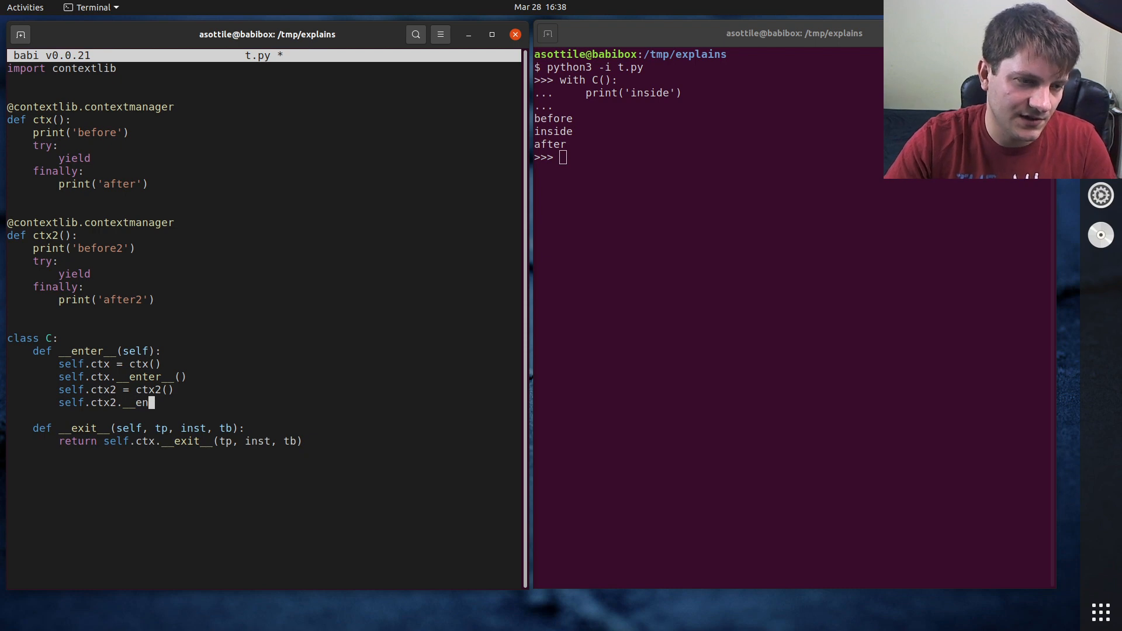
pyautogui.write('ter__()')
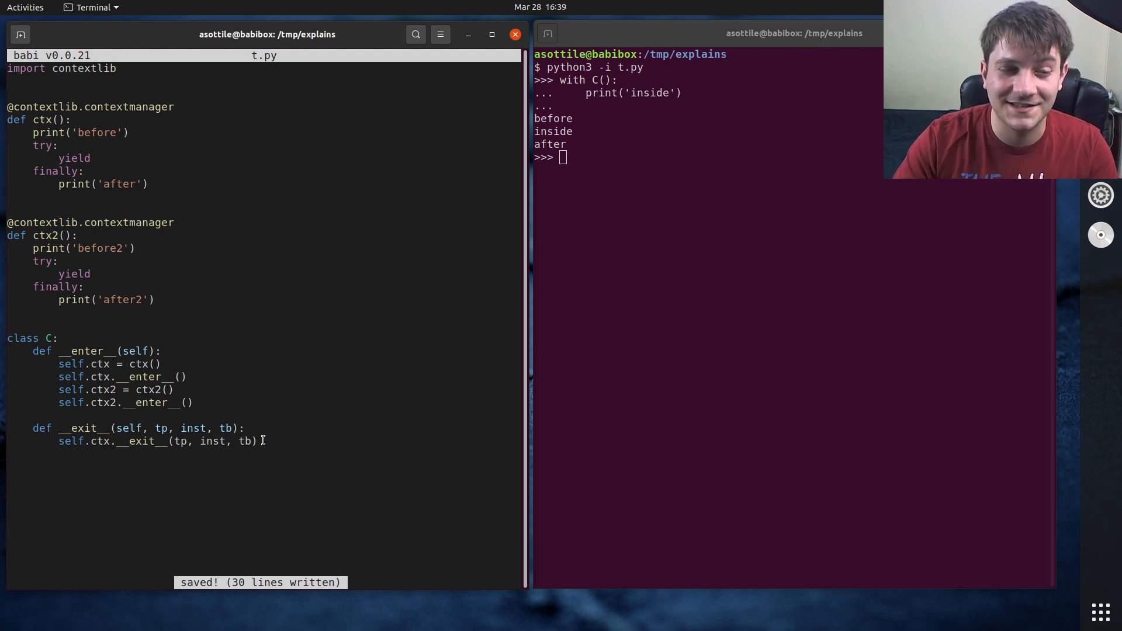
pyautogui.write('self.ctx2.__exit__')
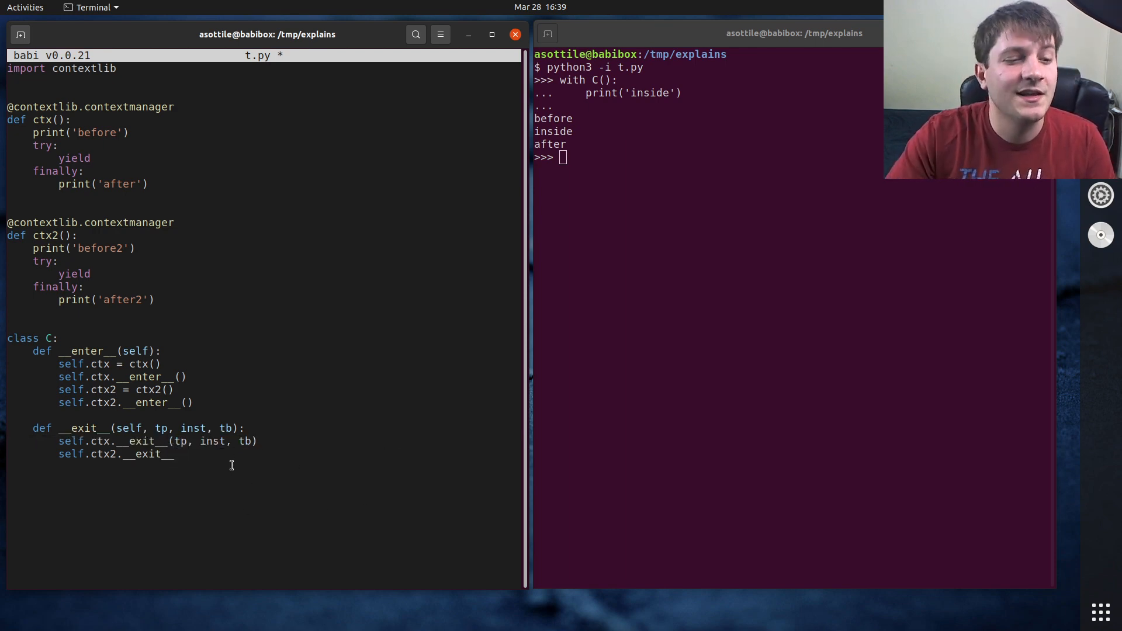
pyautogui.write('(tp, inst, tb')
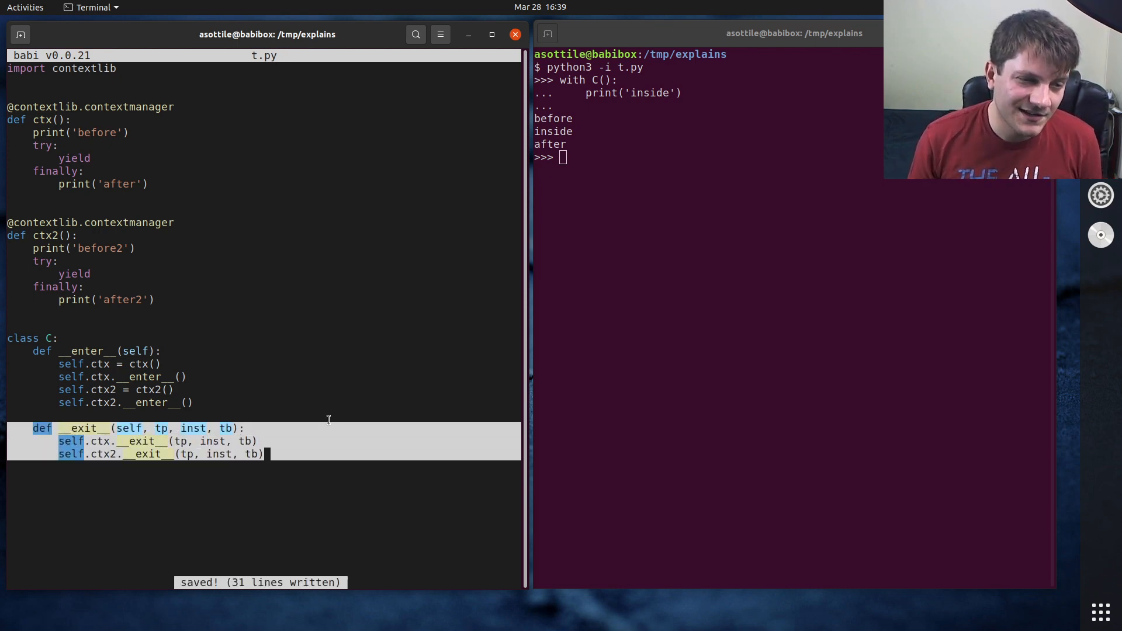
pyautogui.moveTo(206, 360)
pyautogui.write('with C(')
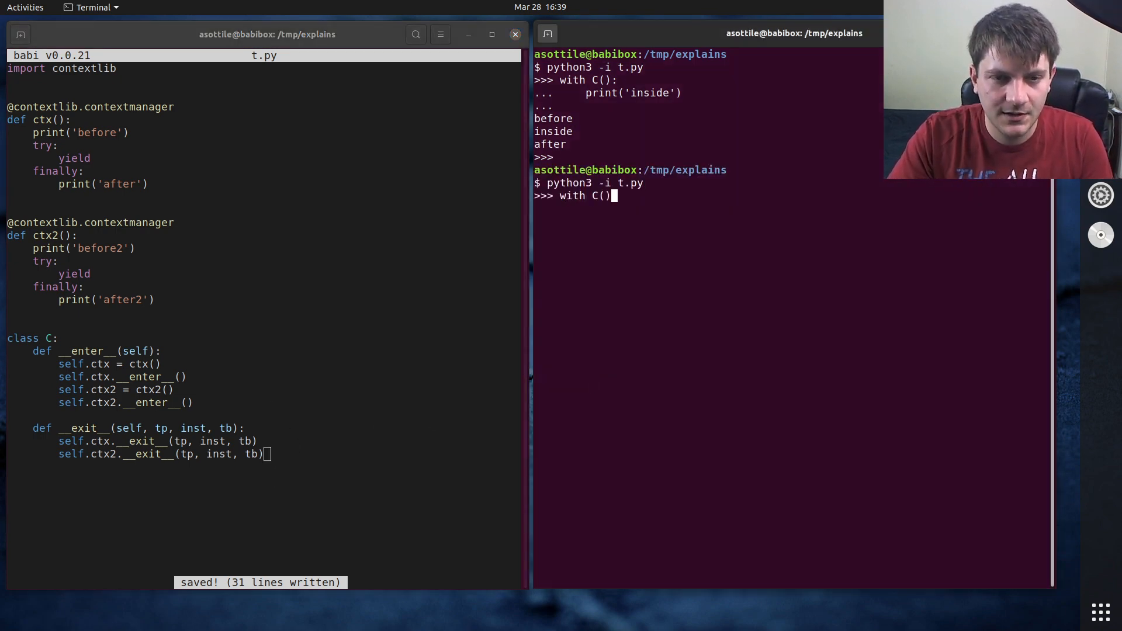
# Rerun with C(): print('inside') so output reads before, before2, inside, after2, after.
pyautogui.write('p[ri')
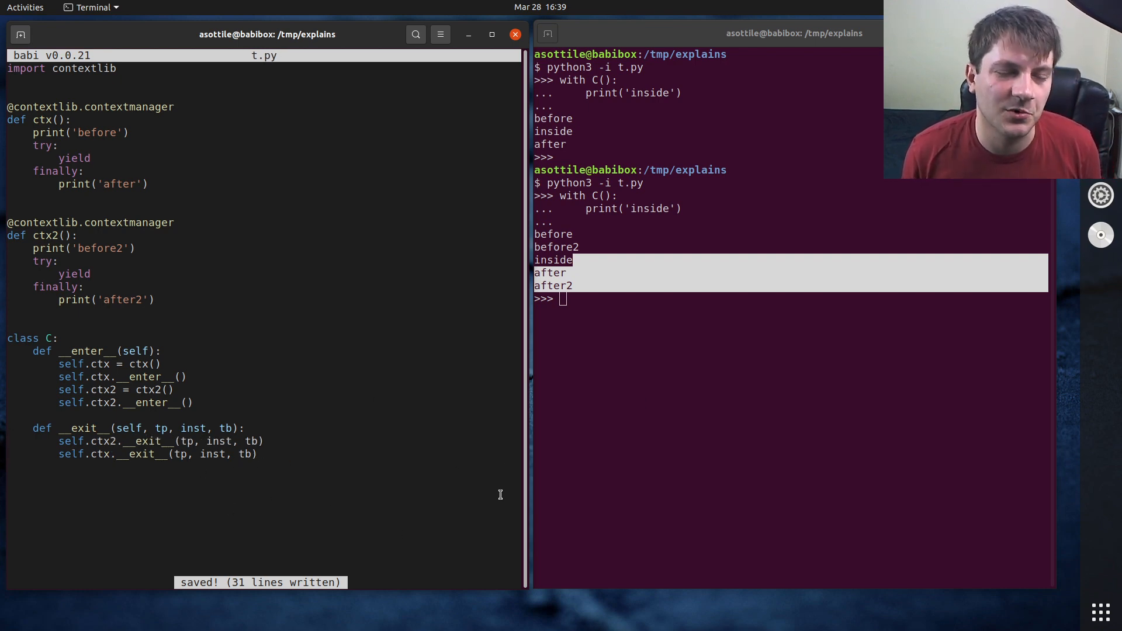
pyautogui.write('wi')
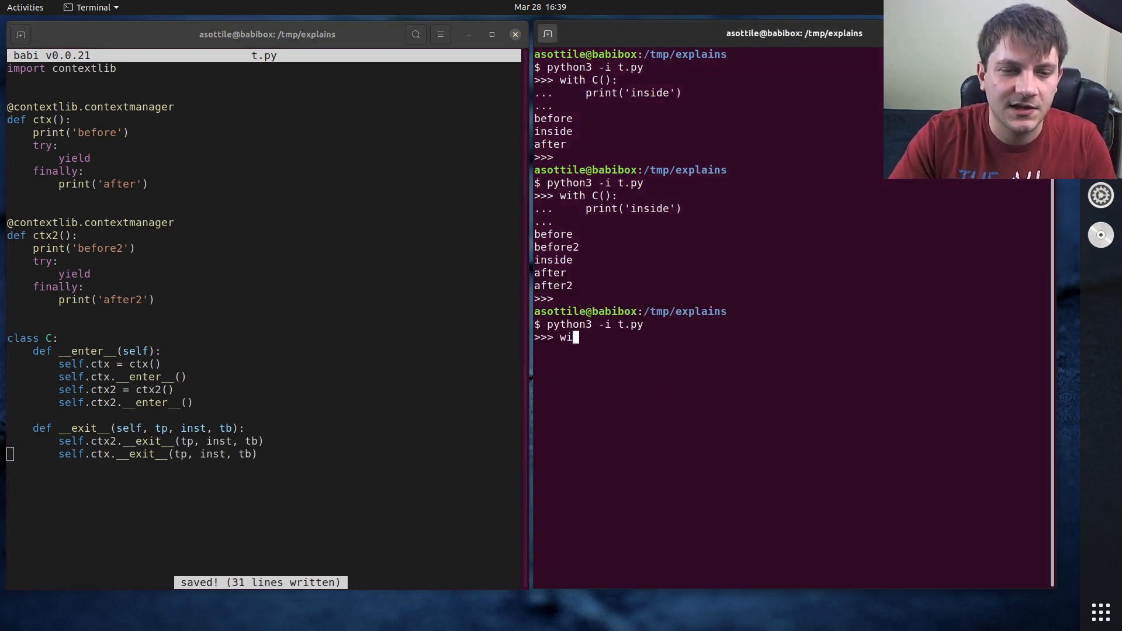
pyautogui.write('th C():')
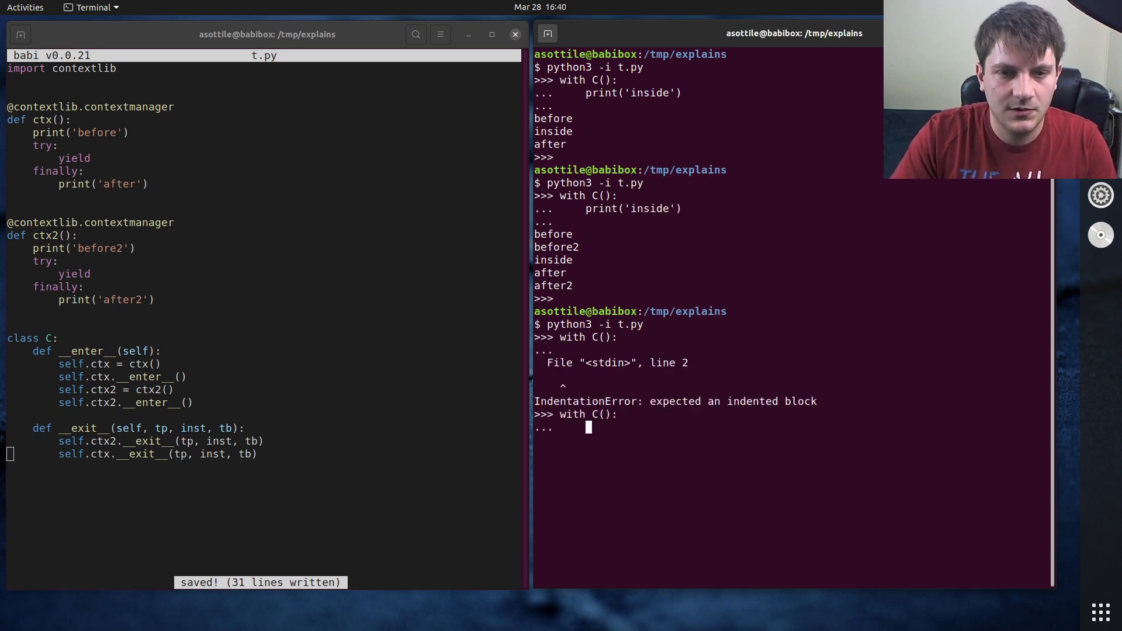
pyautogui.write("print('inside')")
pyautogui.click(264, 248)
pyautogui.write('raise')
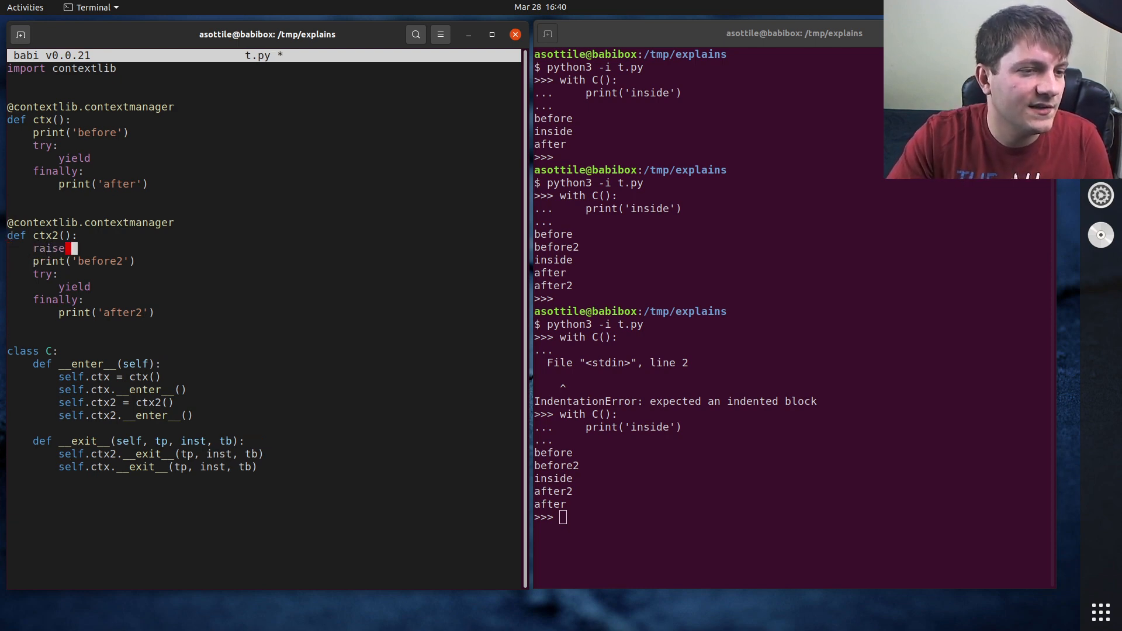
# Insert raise AssertionError('oops') at the top of ctx2 and rerun the with C() test.
pyautogui.write('T')
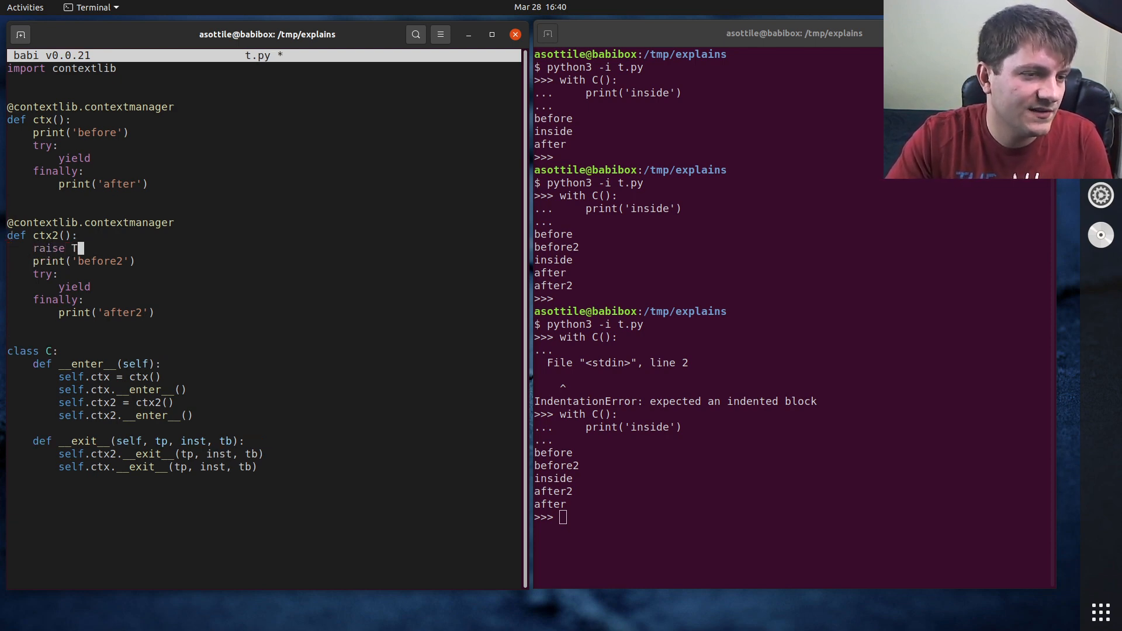
pyautogui.write('ssertio')
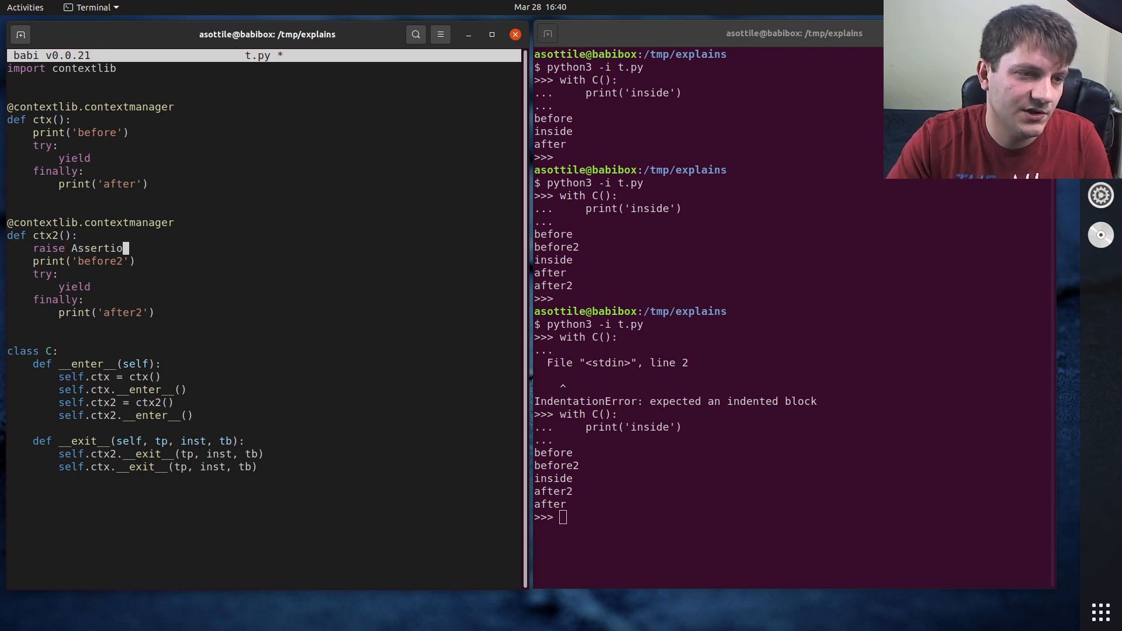
pyautogui.write("nError('oops'")
pyautogui.click(704, 516)
pyautogui.write('wi')
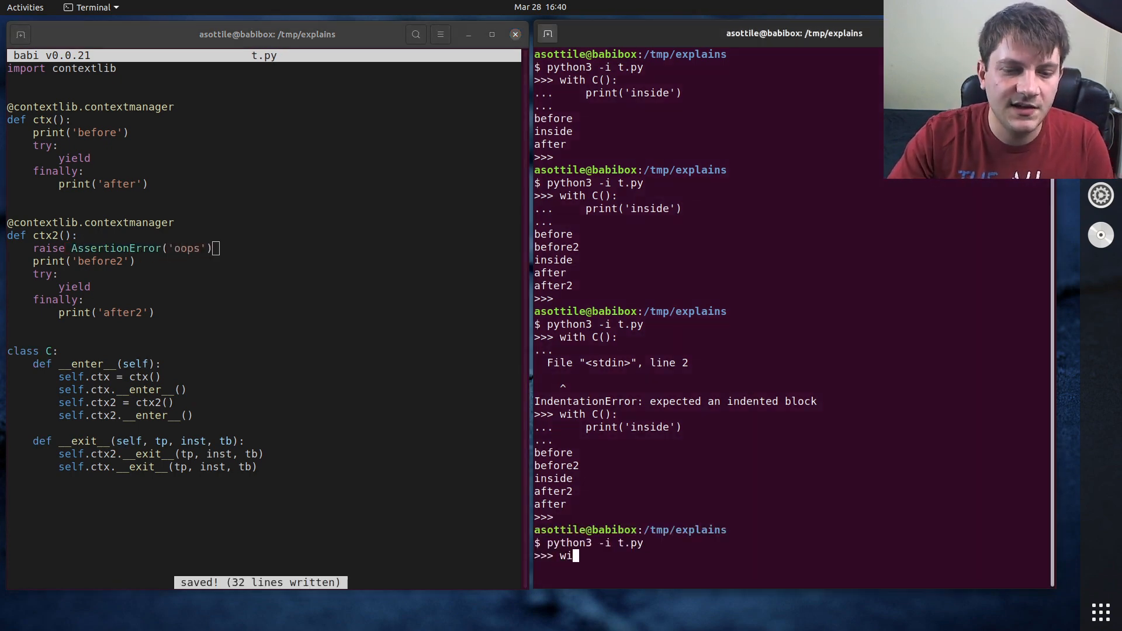
pyautogui.write('th C():')
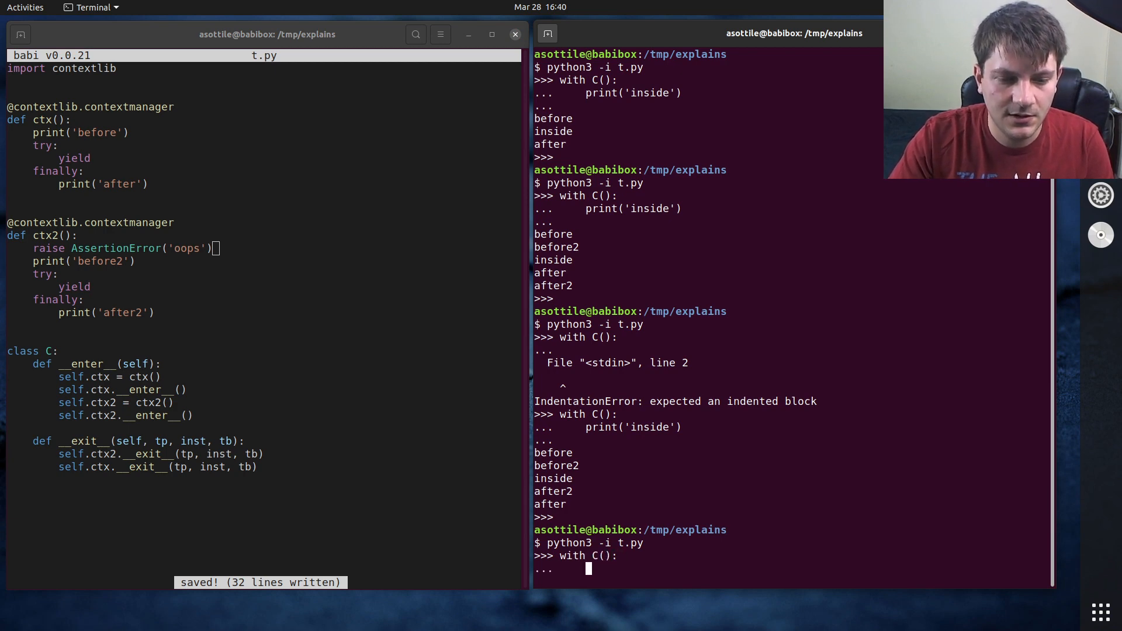
pyautogui.write("print('inside")
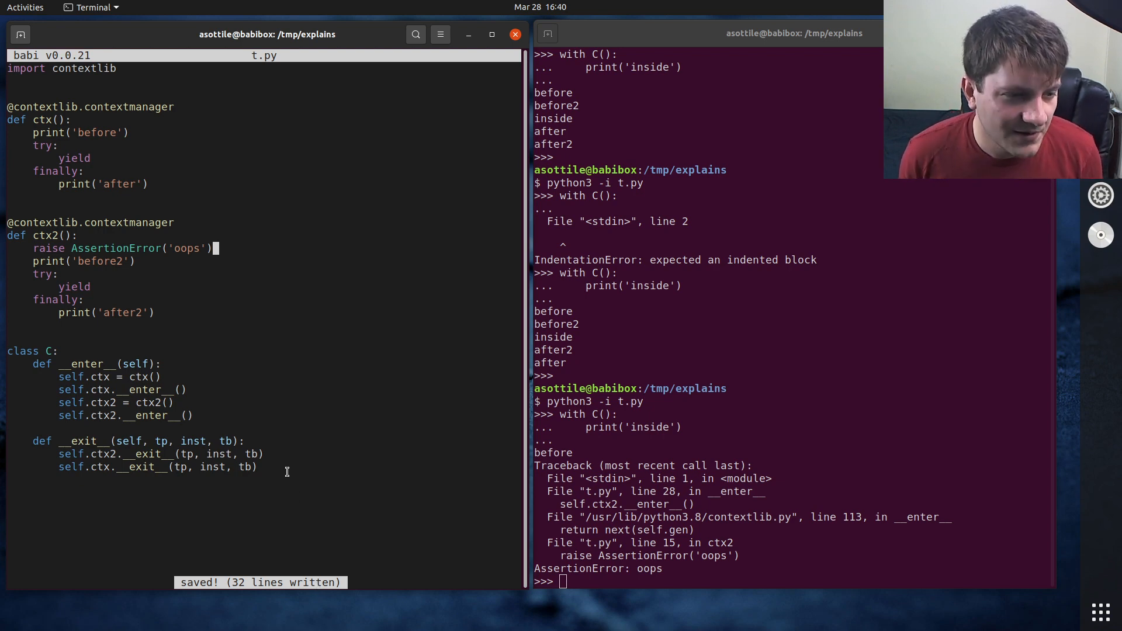
# Move raise AssertionError('oops') into ctx2's finally block and rerun the with C() test.
pyautogui.press('Backspace')
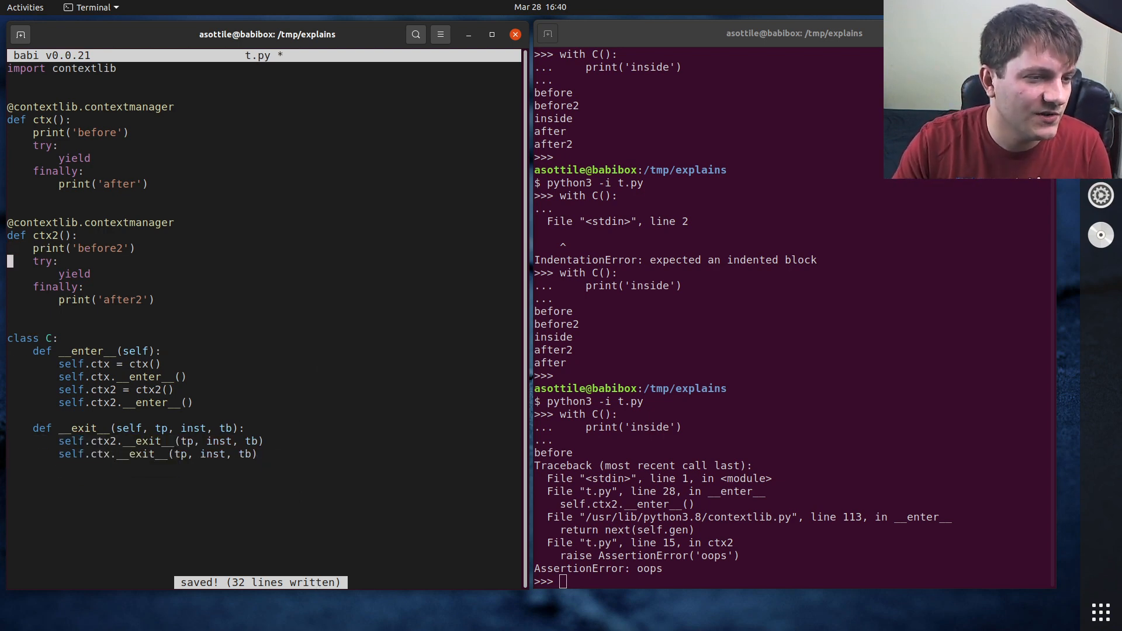
pyautogui.write("raise AssertionError('oops')")
pyautogui.click(792, 580)
pyautogui.write('python3 -i t.py')
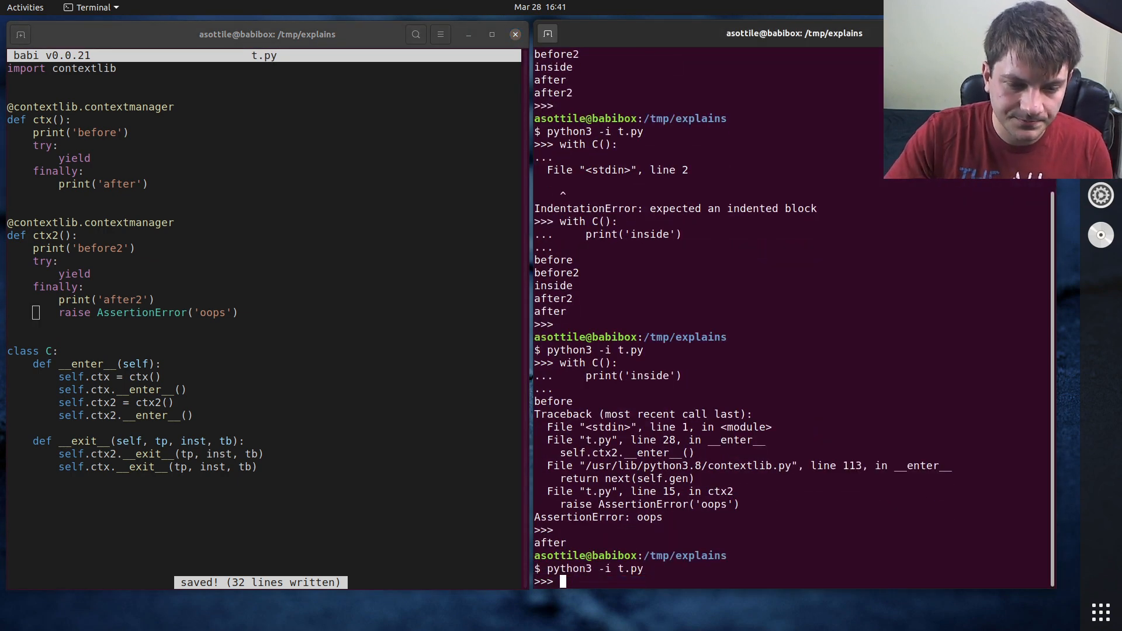
pyautogui.write('w')
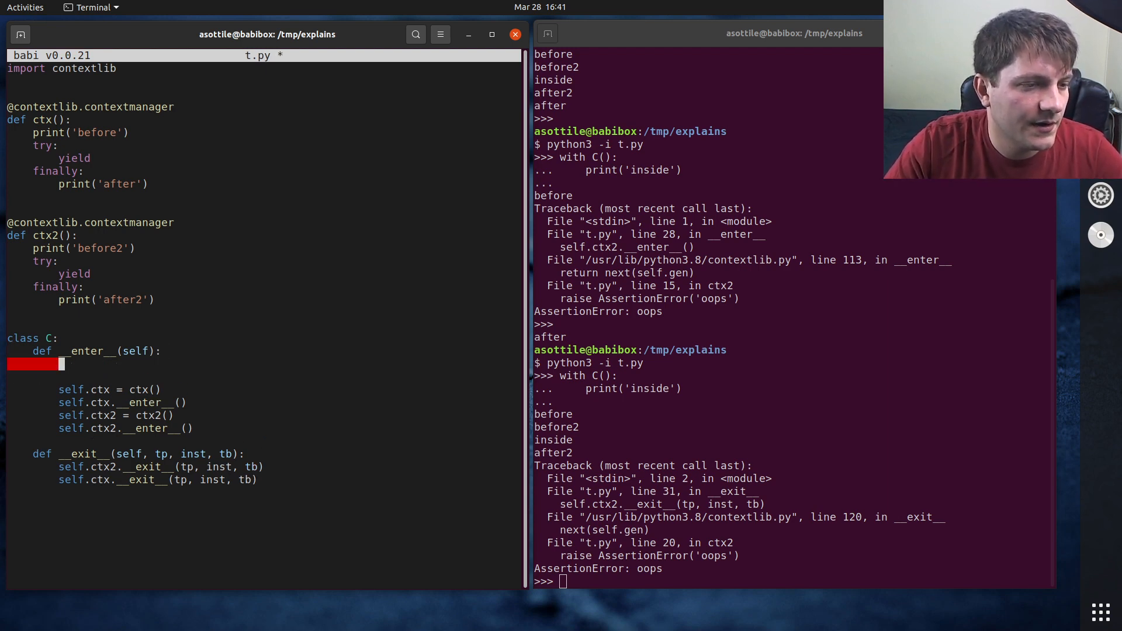
# Set self.stack = contextlib.ExitStack() and register ctx() and ctx2() via enter_context, then save.
pyautogui.write('self.stack = e')
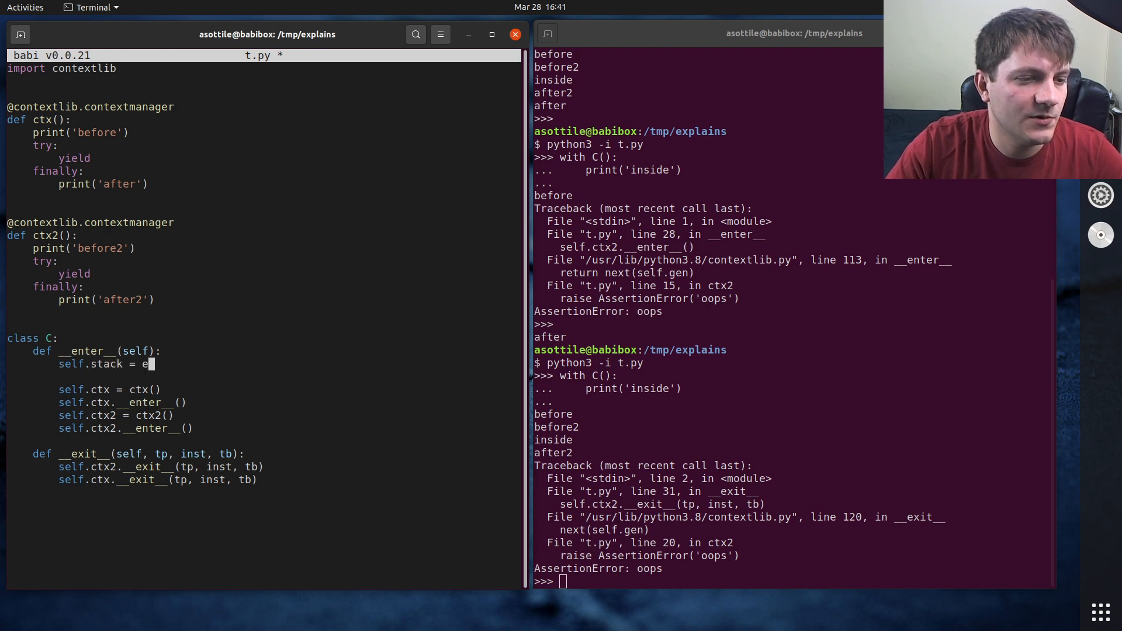
pyautogui.write('contextlib.ExitStack(')
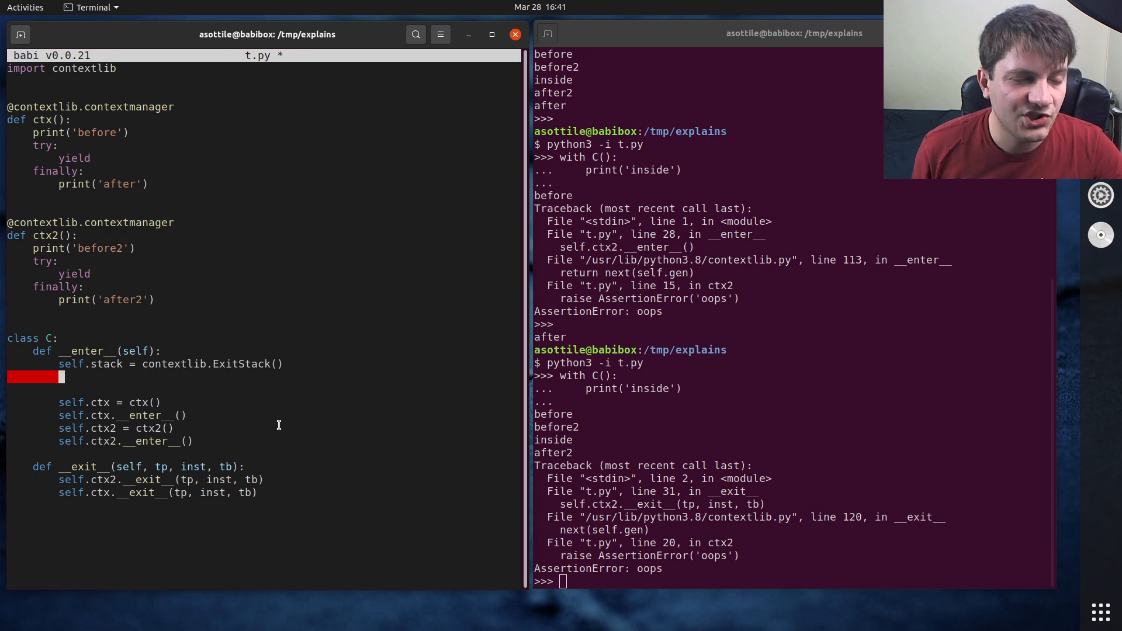
pyautogui.moveTo(368, 400)
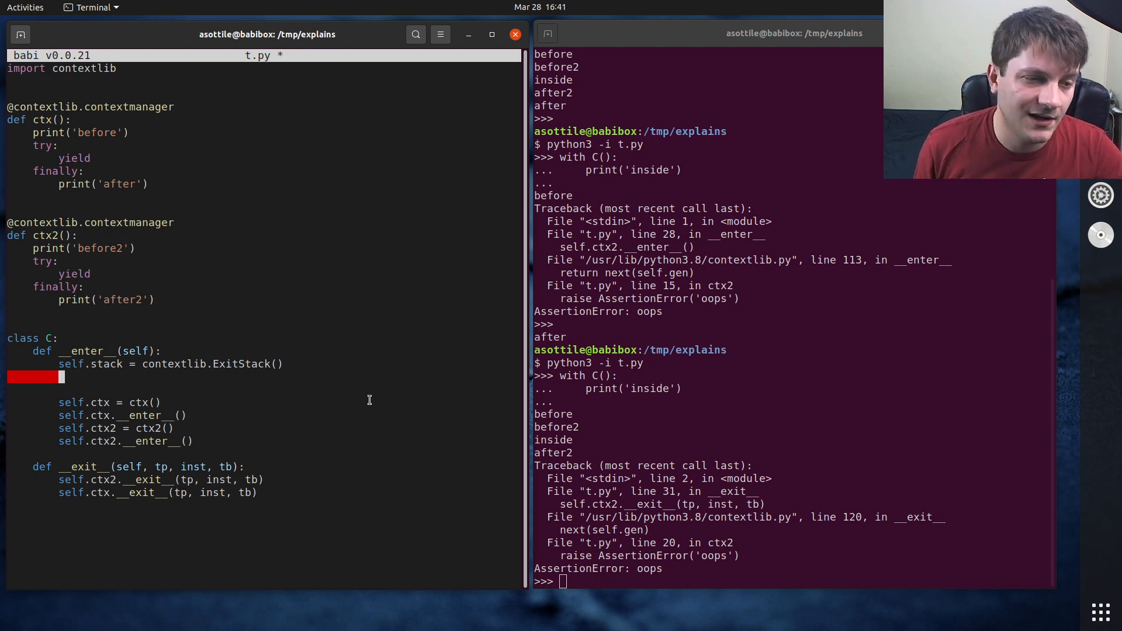
pyautogui.write('self.sta')
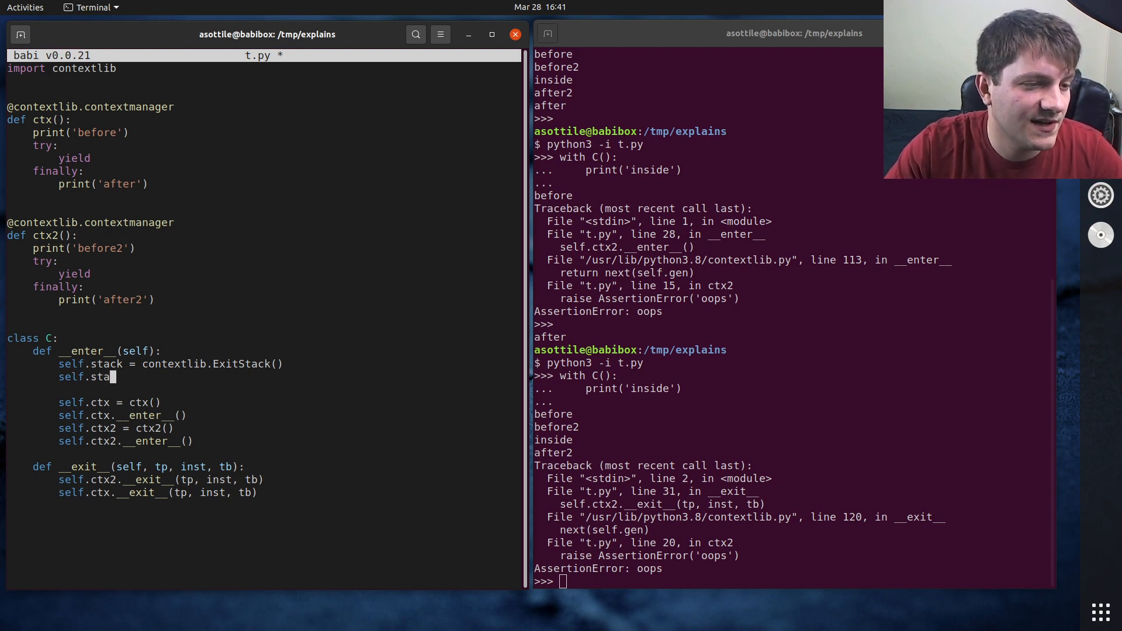
pyautogui.write('self.stack.')
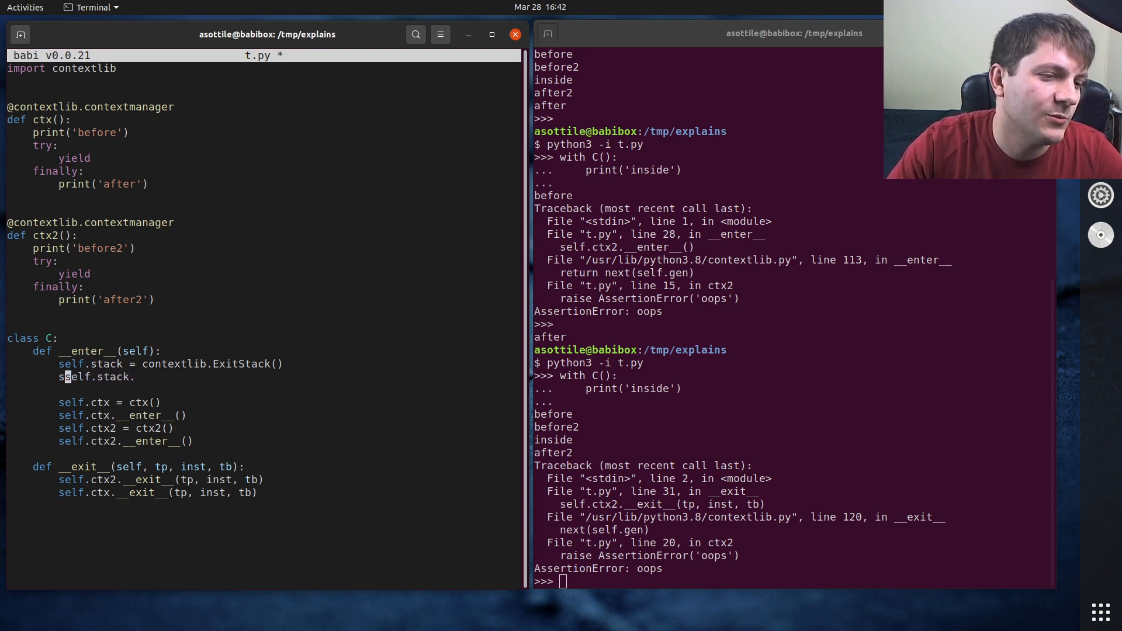
pyautogui.write('ente')
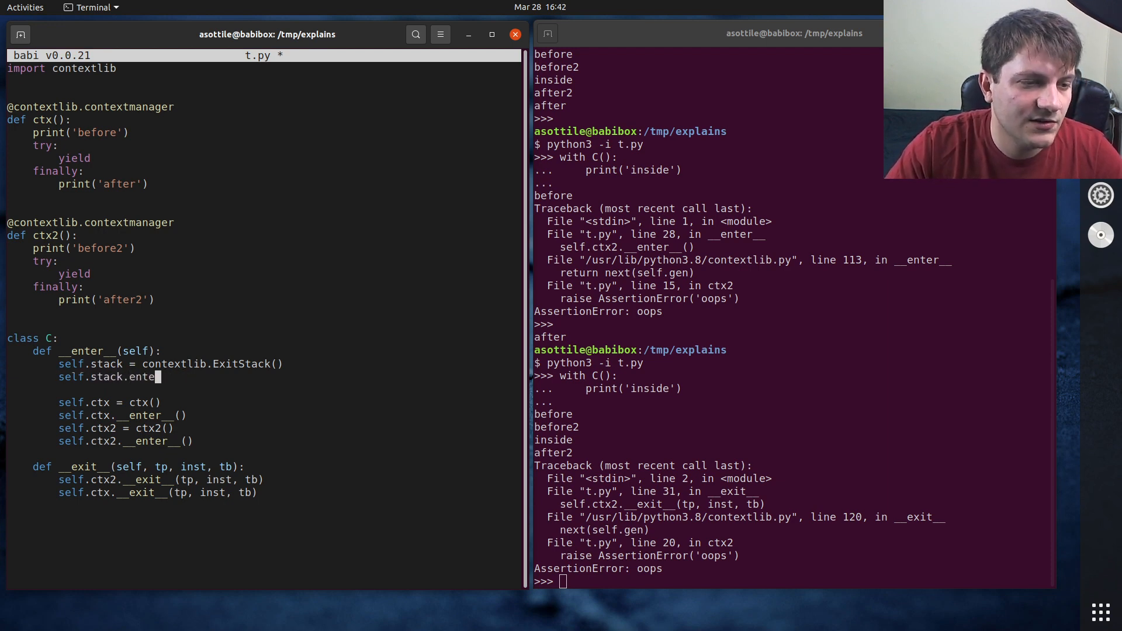
pyautogui.write('r_context(ctx(')
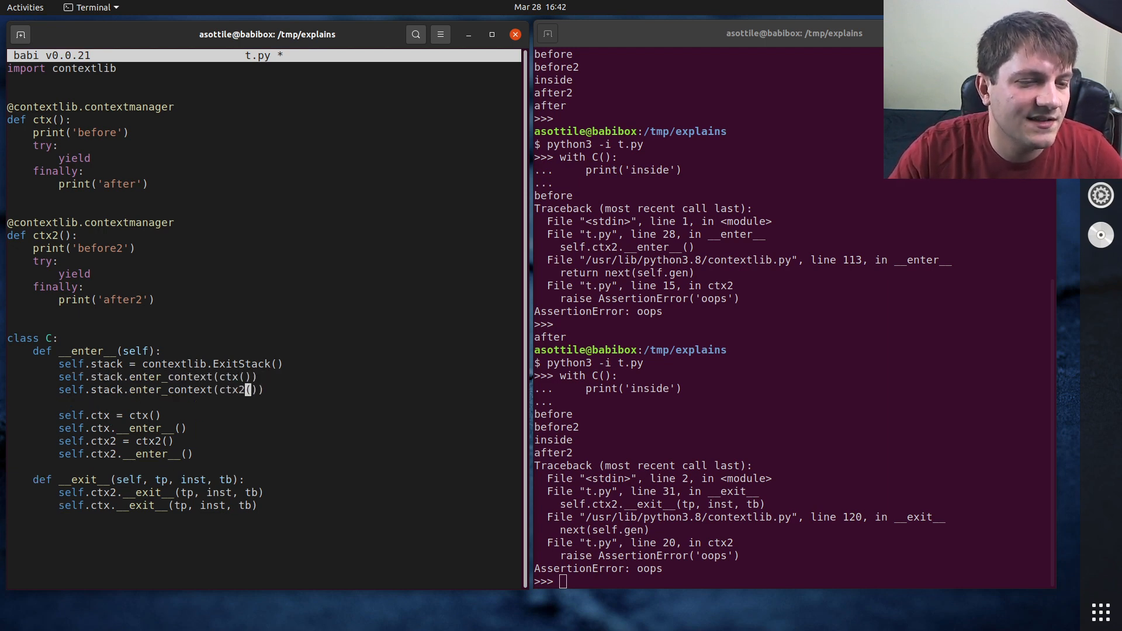
pyautogui.press('ctrl+s')
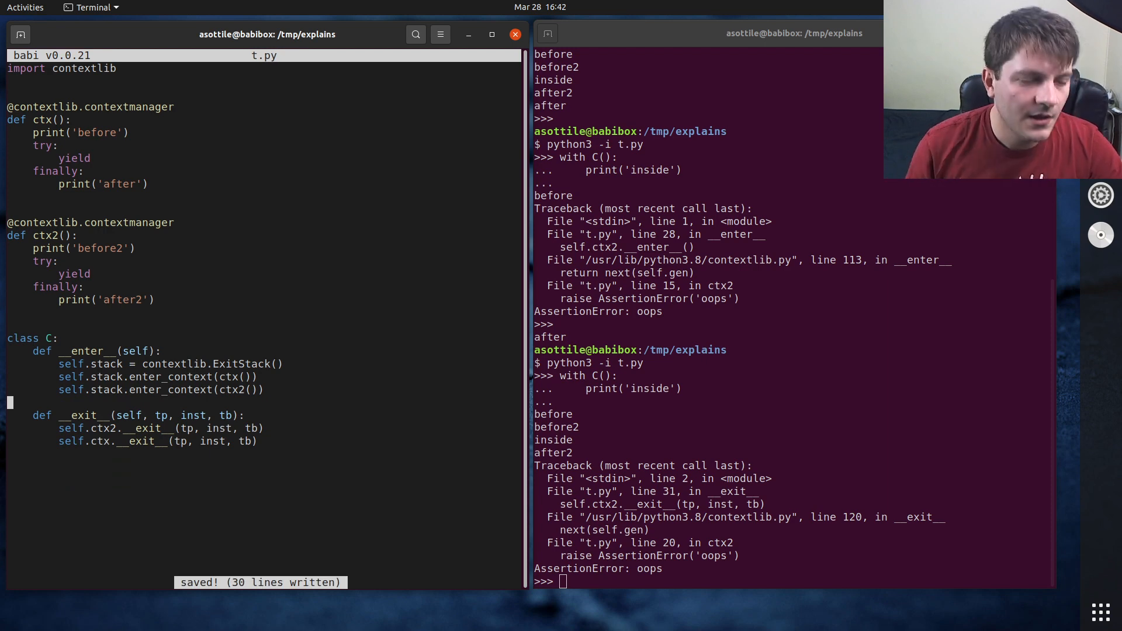
pyautogui.moveTo(365, 408)
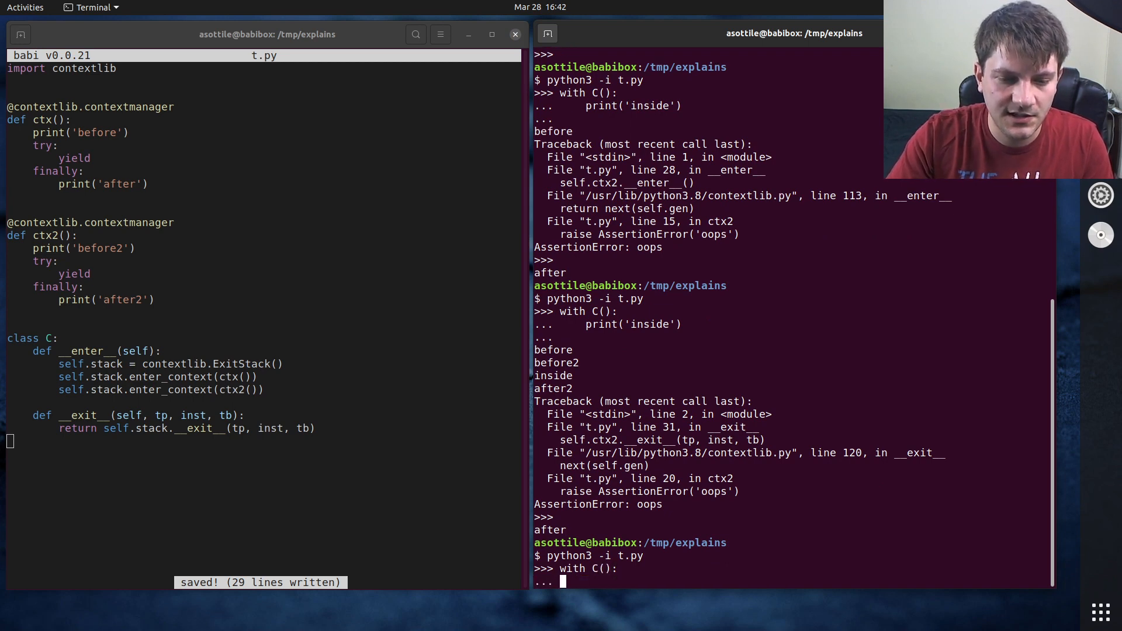
# Test the ExitStack version with a with C(): print('inside') block in the REPL.
pyautogui.write("print('insd")
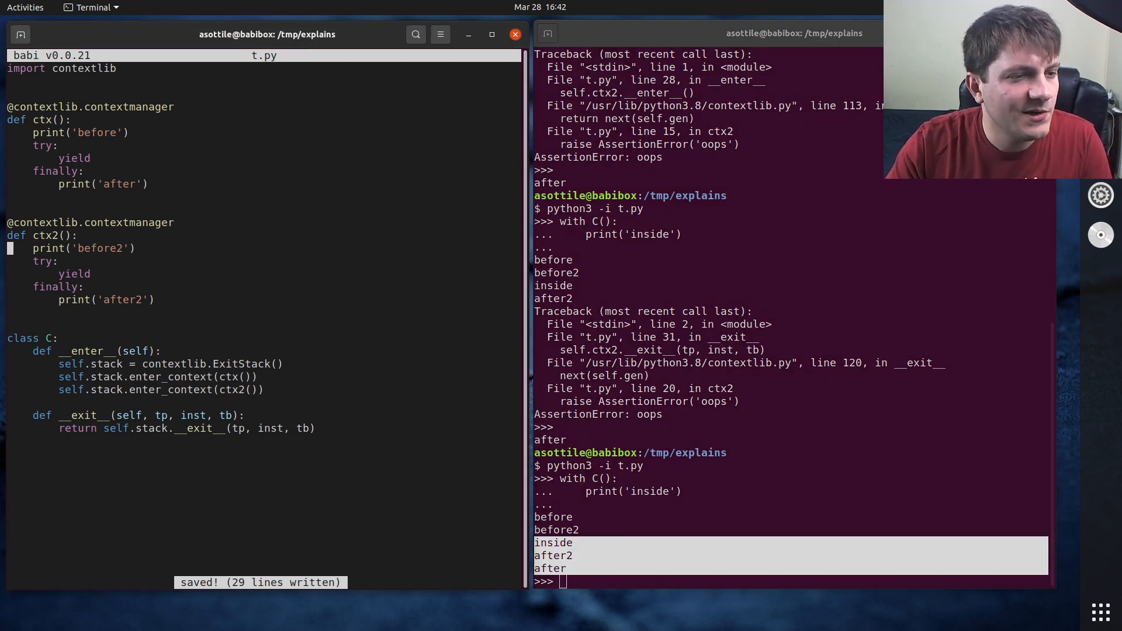
# Make ctx2 start with raise AssertionError('foo') and rerun the with C() test.
pyautogui.write('raise As')
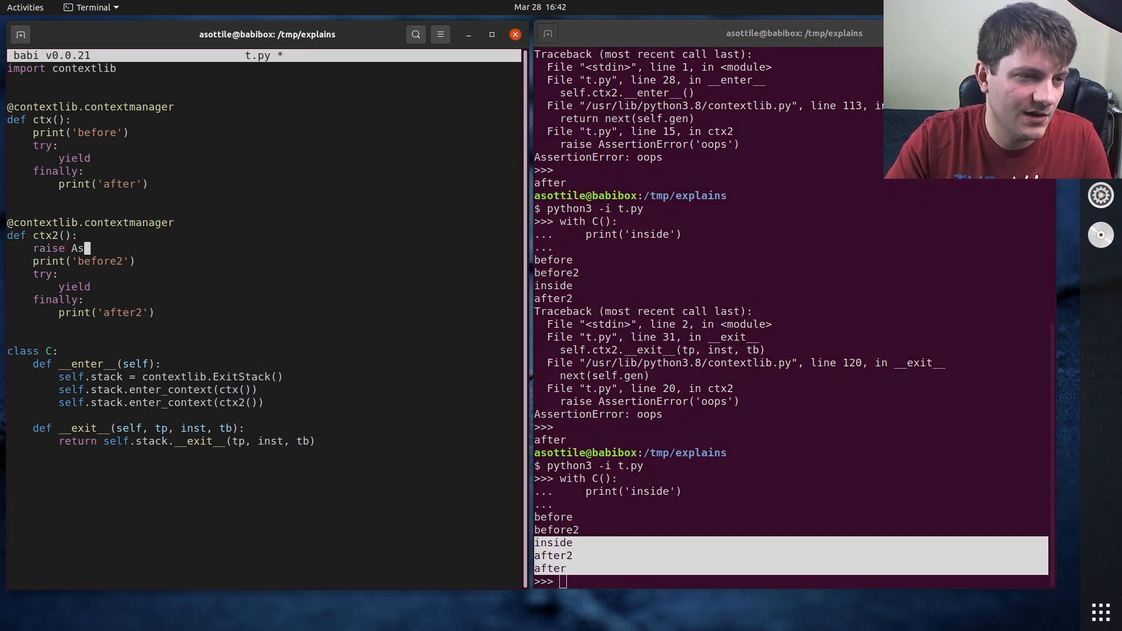
pyautogui.write('sertionError')
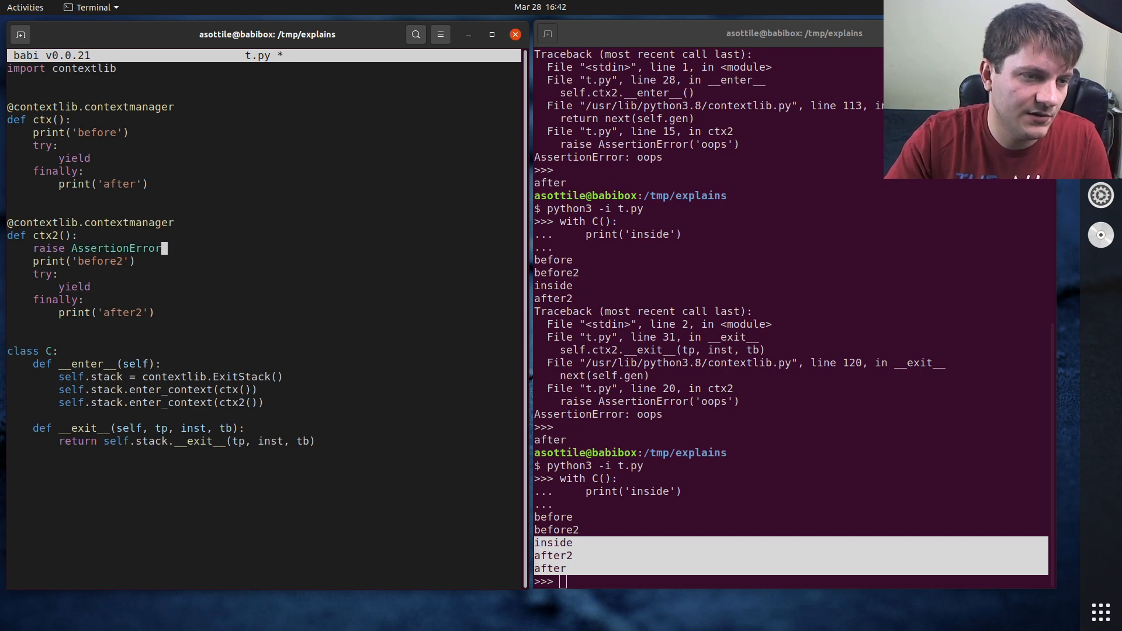
pyautogui.write("('foo')")
pyautogui.click(790, 581)
pyautogui.write('with')
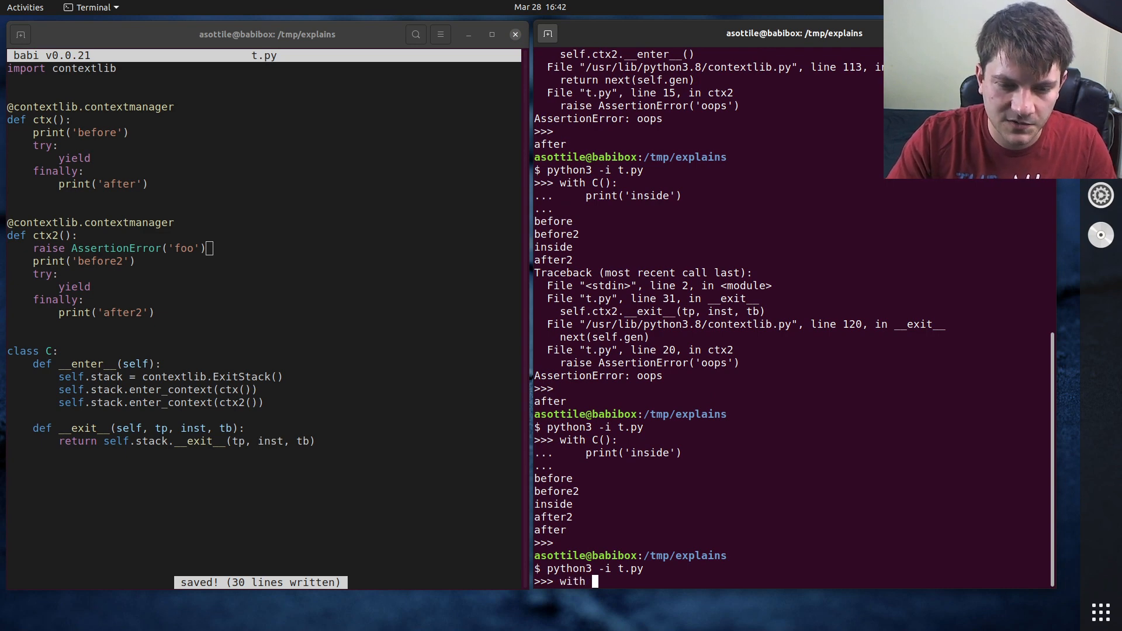
pyautogui.write('C():')
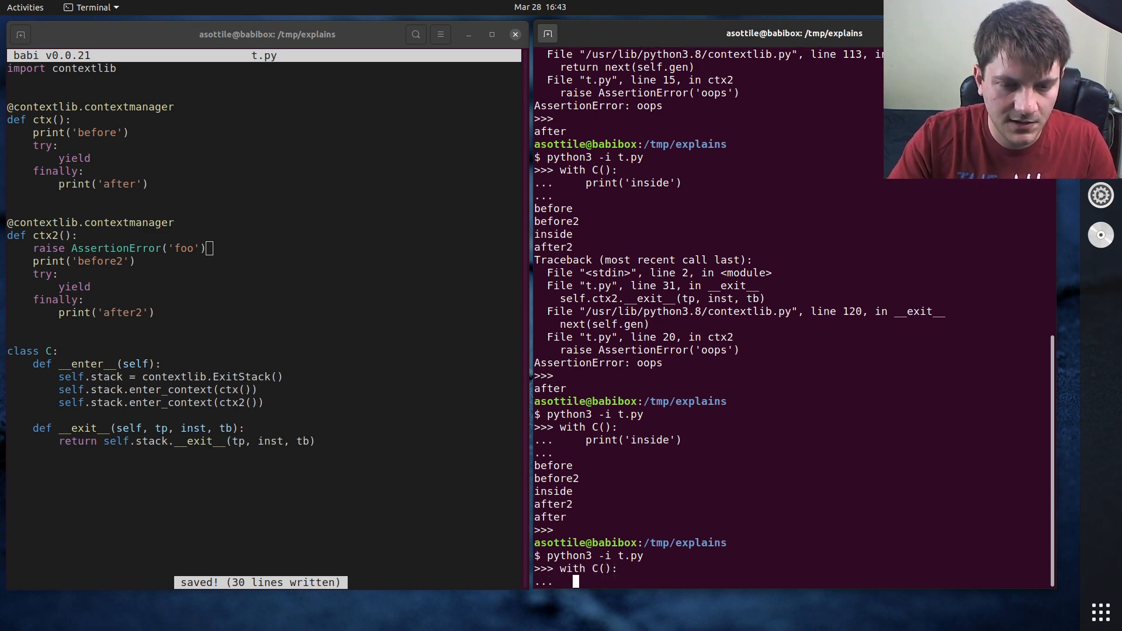
pyautogui.write("print('inside')")
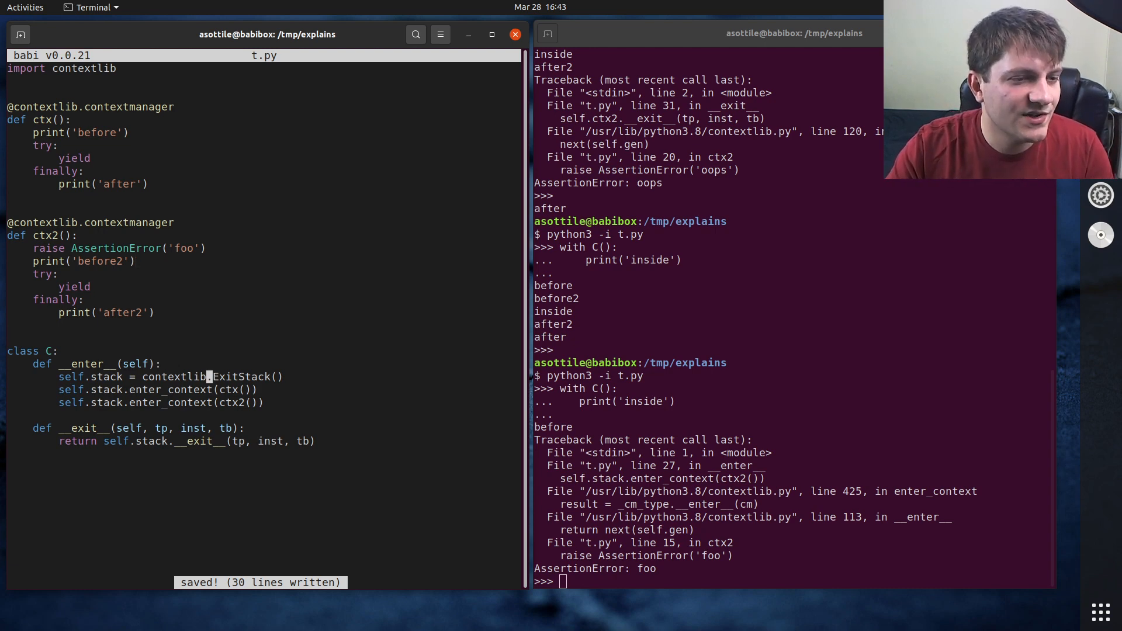
# Wrap the enter_context calls in try/except BaseException that calls self.stack.close() and re-raises.
pyautogui.write('try:')
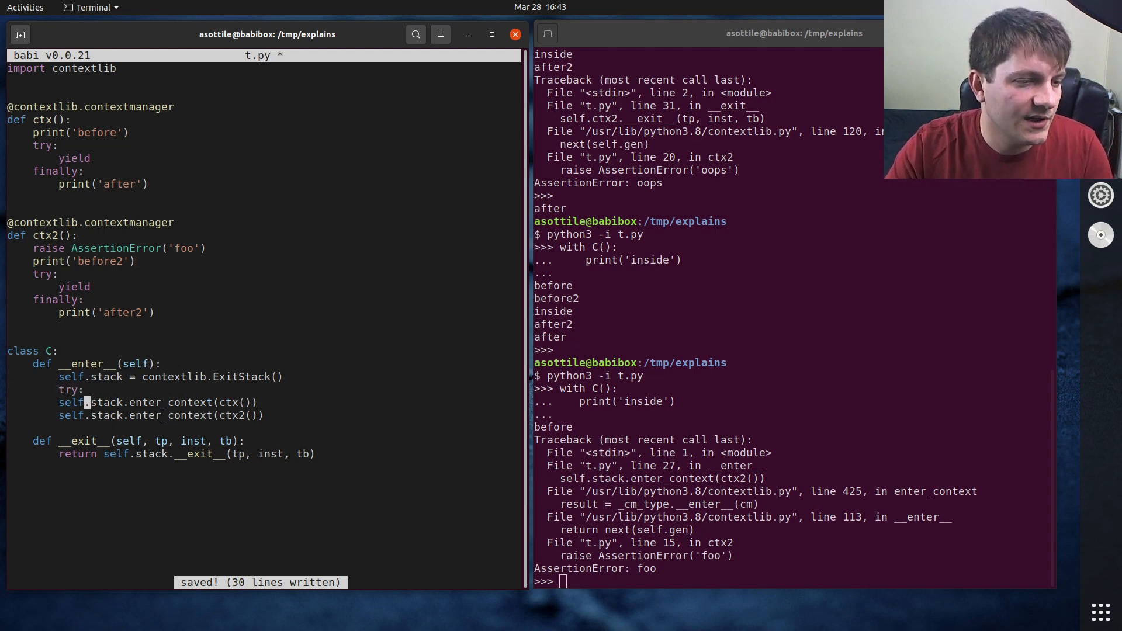
pyautogui.write('e')
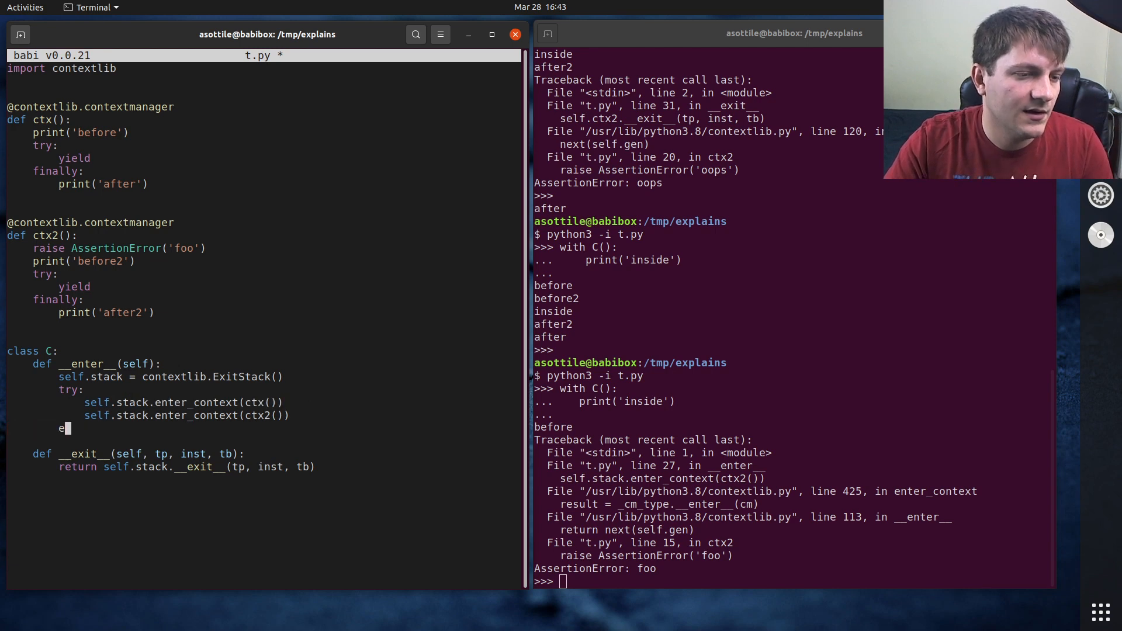
pyautogui.write('xcept Except')
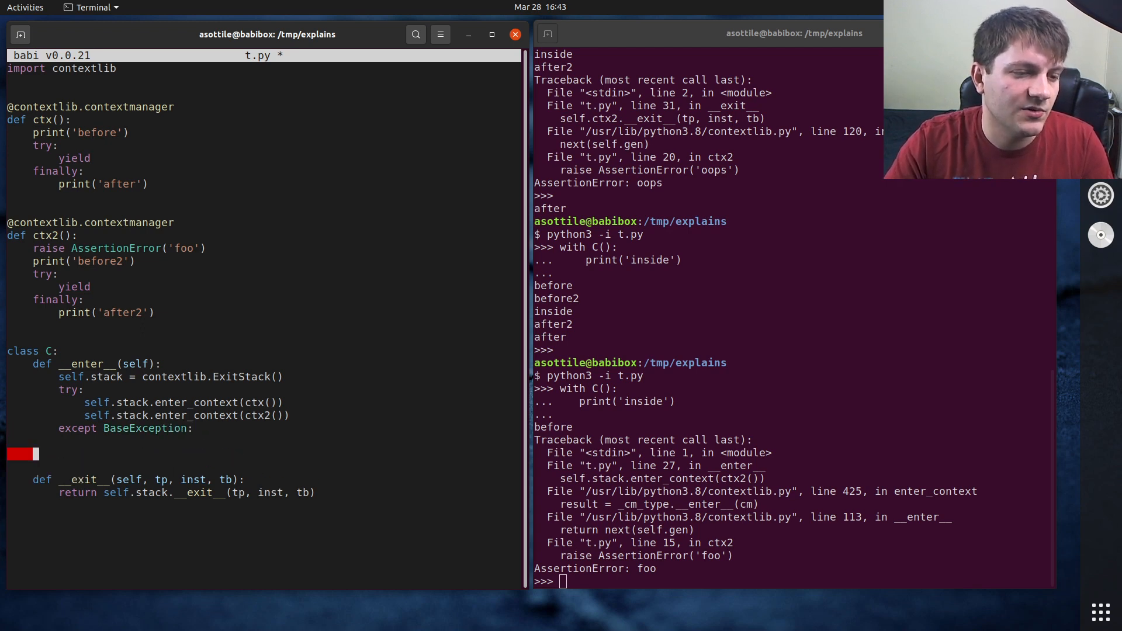
pyautogui.write('raise')
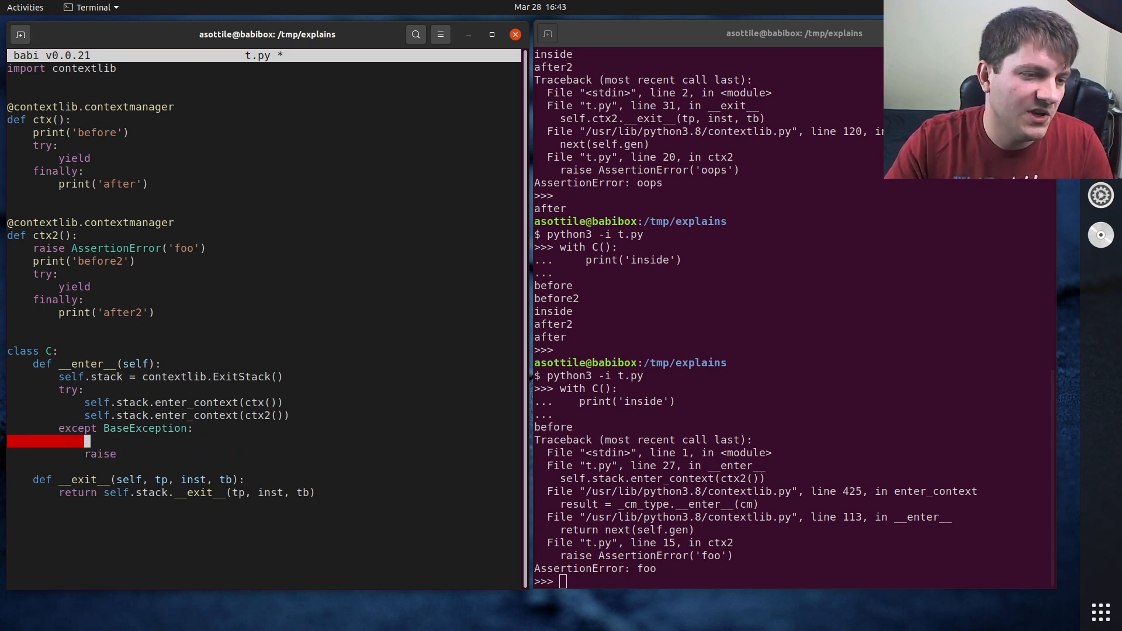
pyautogui.write('self.stack.close(')
pyautogui.click(792, 581)
pyautogui.write('python3 -i t.py')
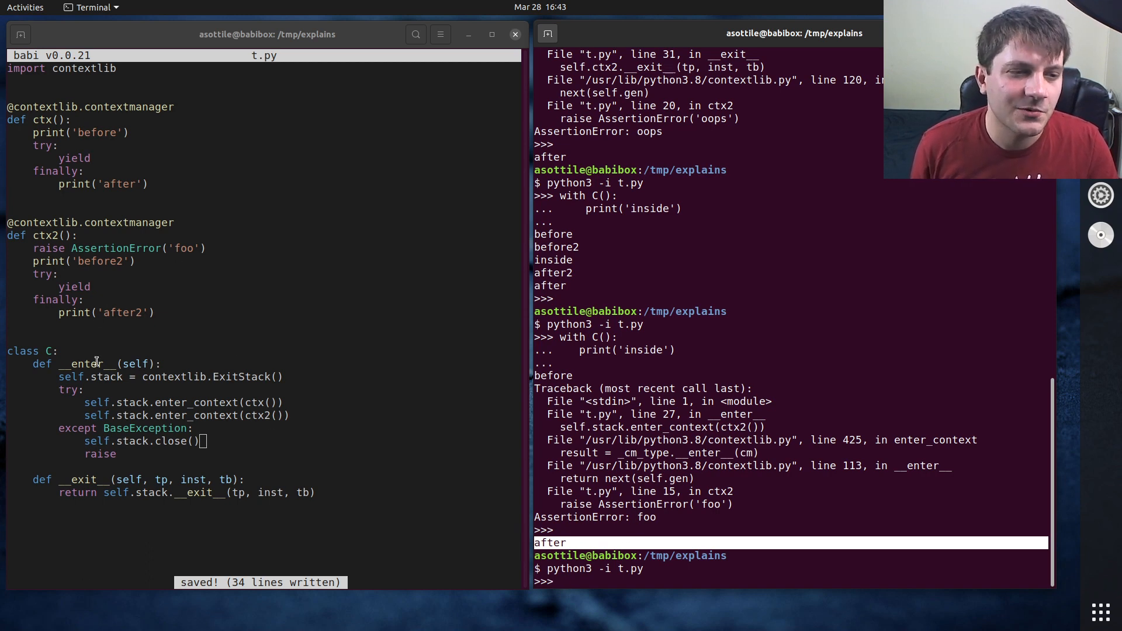
pyautogui.moveTo(520, 436)
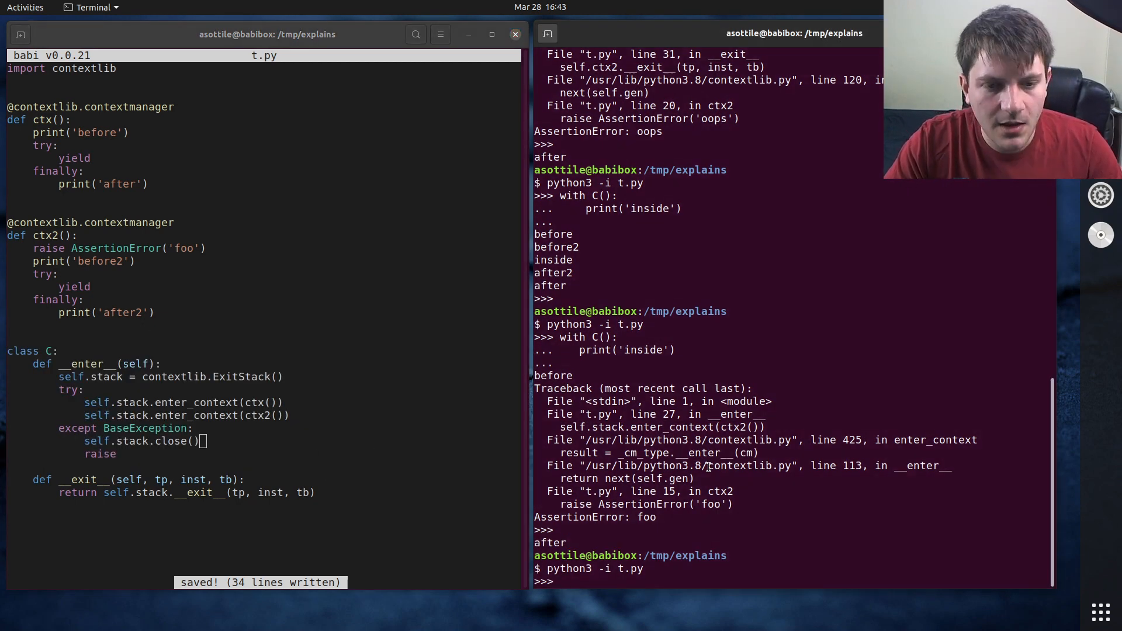
# Rerun the with C(): print test in the REPL, now printing before, after, then AssertionError('foo').
pyautogui.write('with C():')
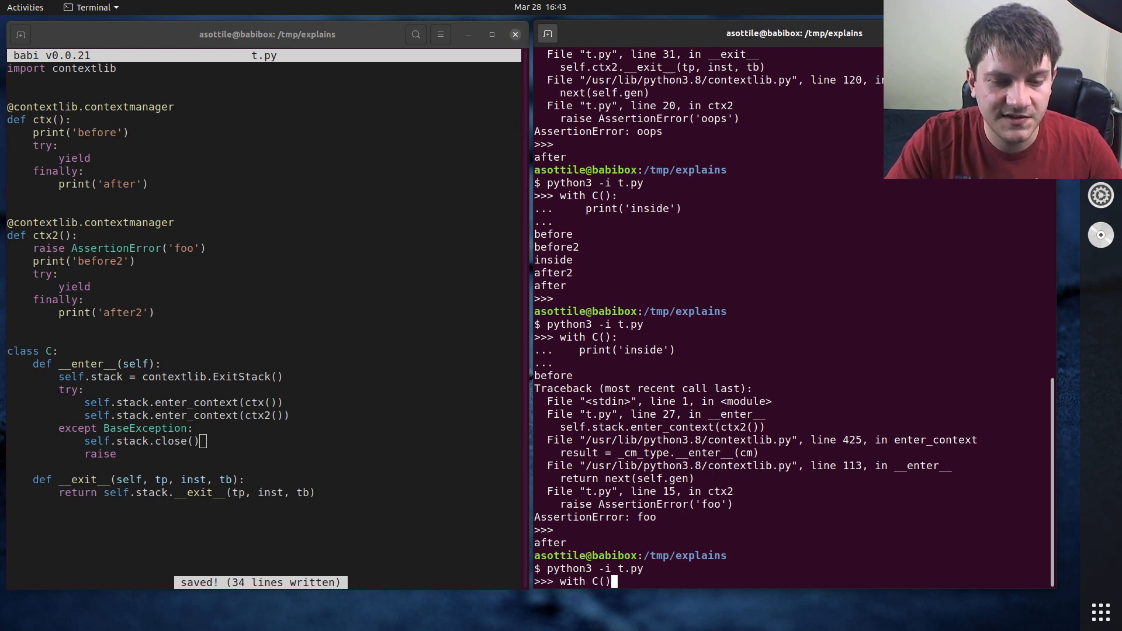
pyautogui.write("print('i")
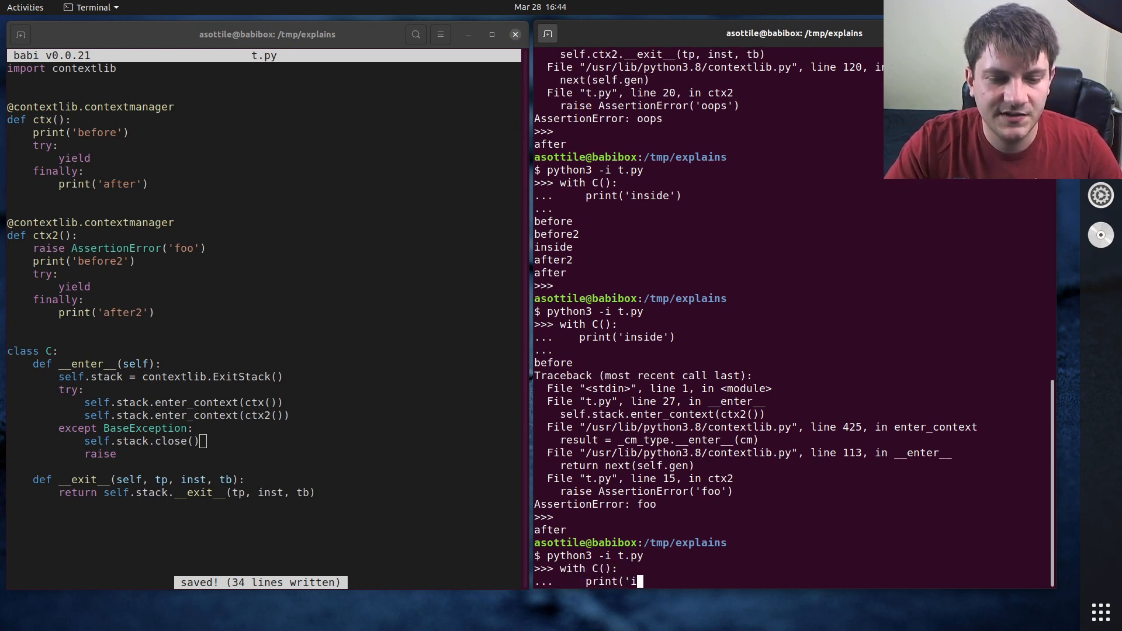
pyautogui.press('Return')
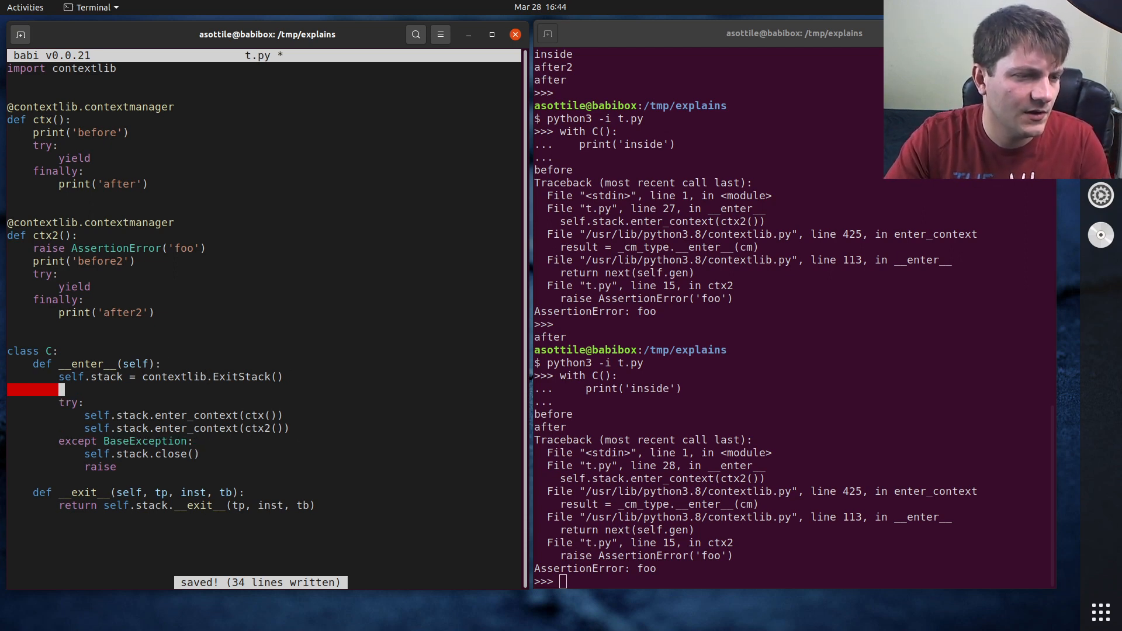
# Add self.stack.__enter__() after the ExitStack creation, restore the try block via undo, and save t.py.
pyautogui.write('self.stack.__')
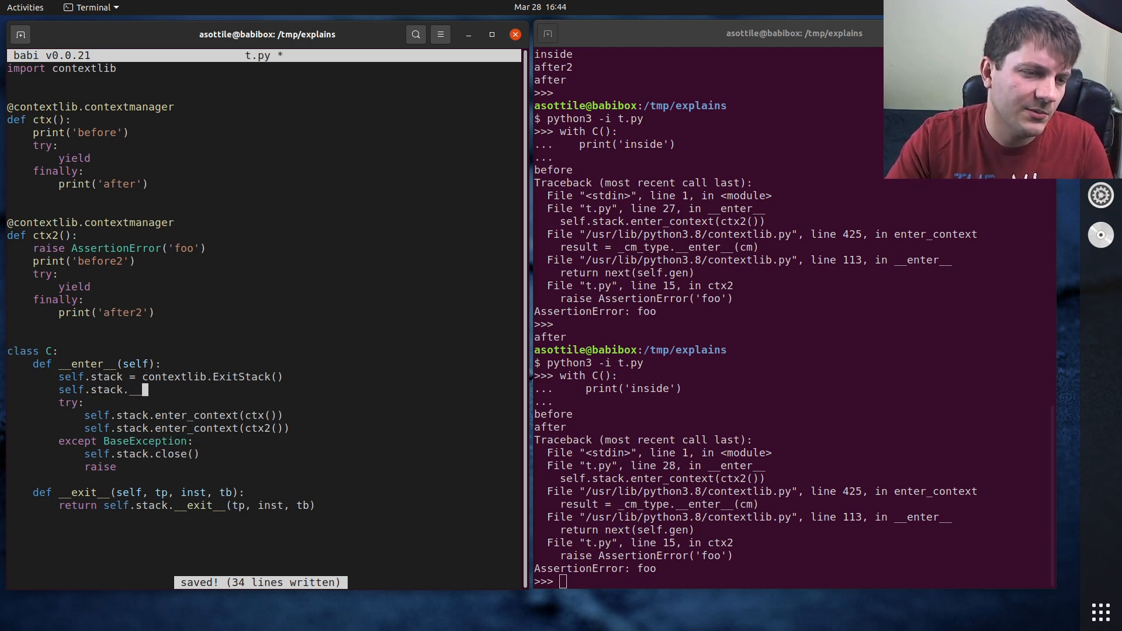
pyautogui.write('__enter__()')
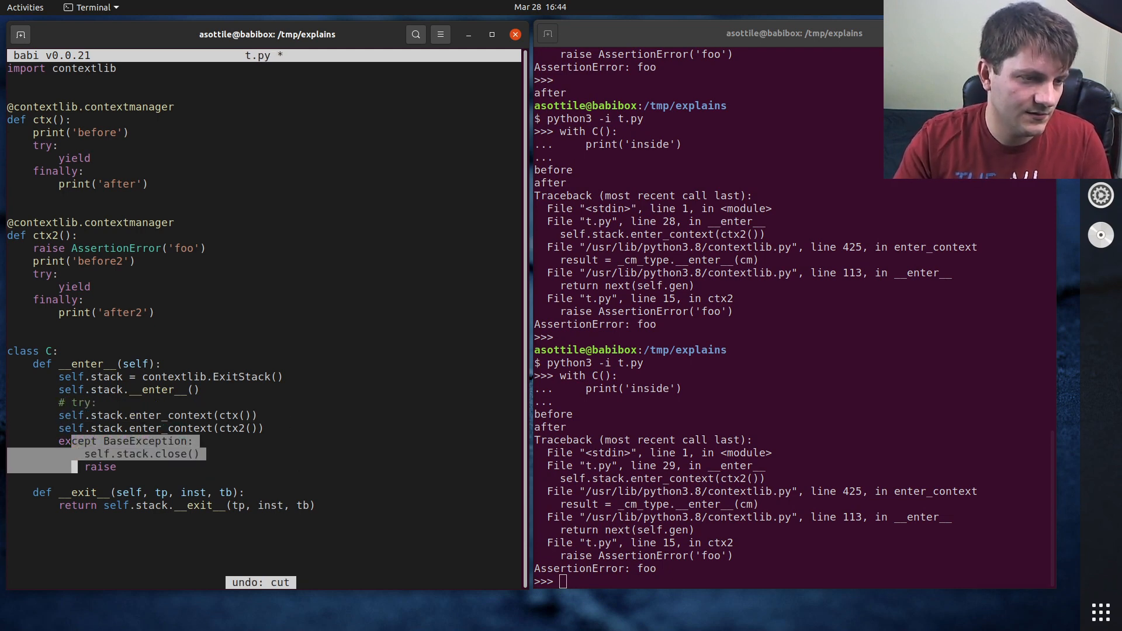
pyautogui.press('F1')
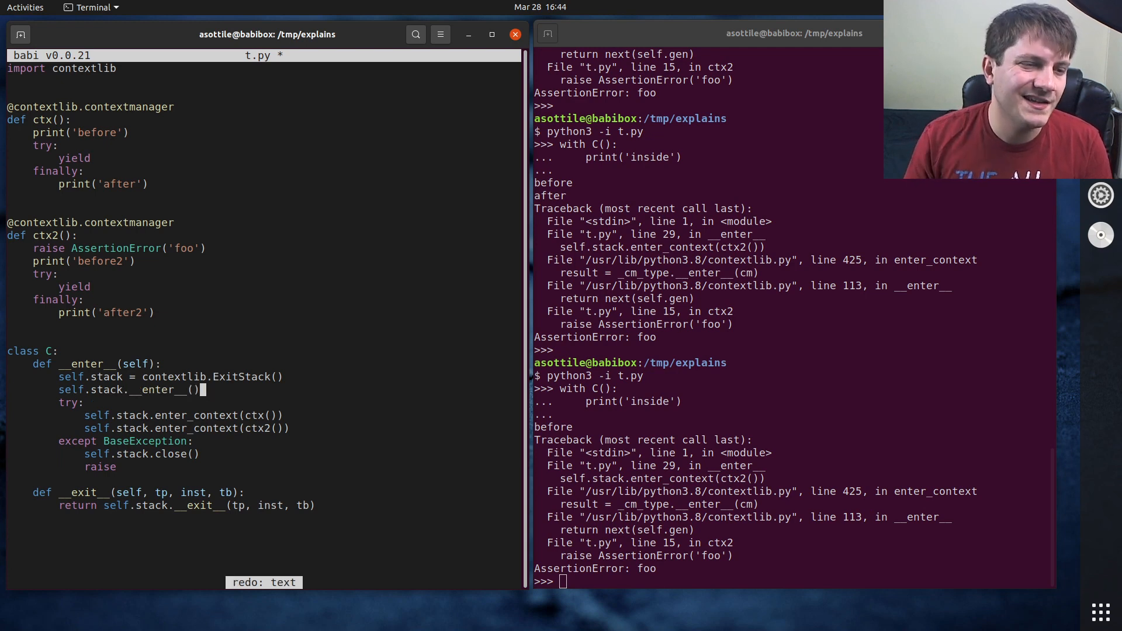
pyautogui.press('ctrl+s')
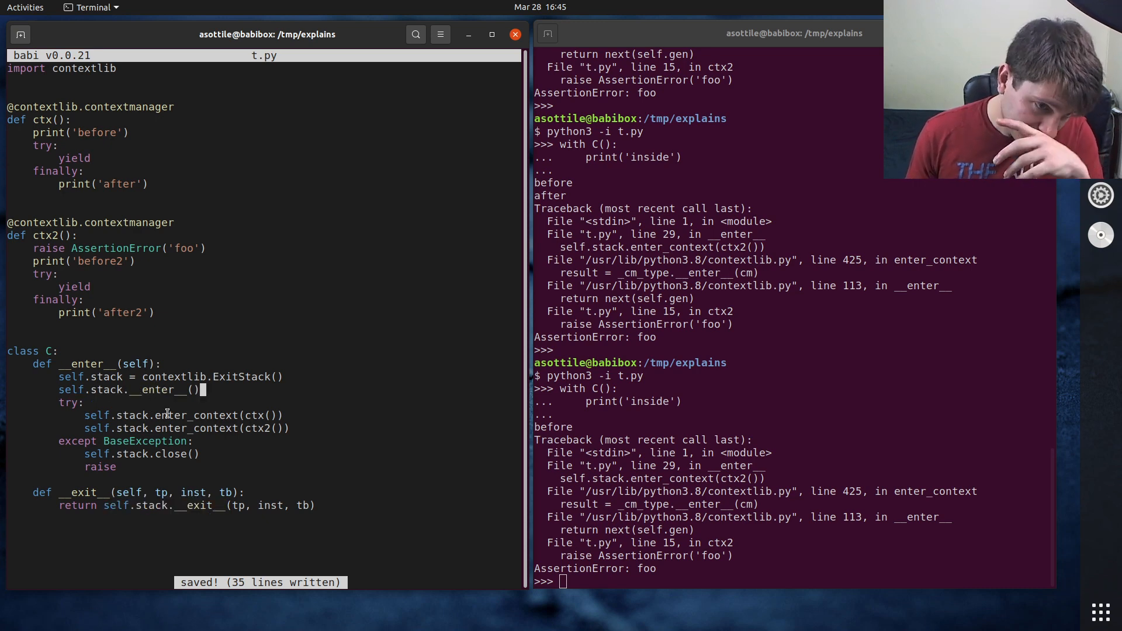
# Chain .__enter__() onto contextlib.ExitStack() in C's __enter__ and begin a fresh with C(): print test.
pyautogui.write('.__enter__(')
pyautogui.click(793, 580)
pyautogui.write('python3 -i t.py')
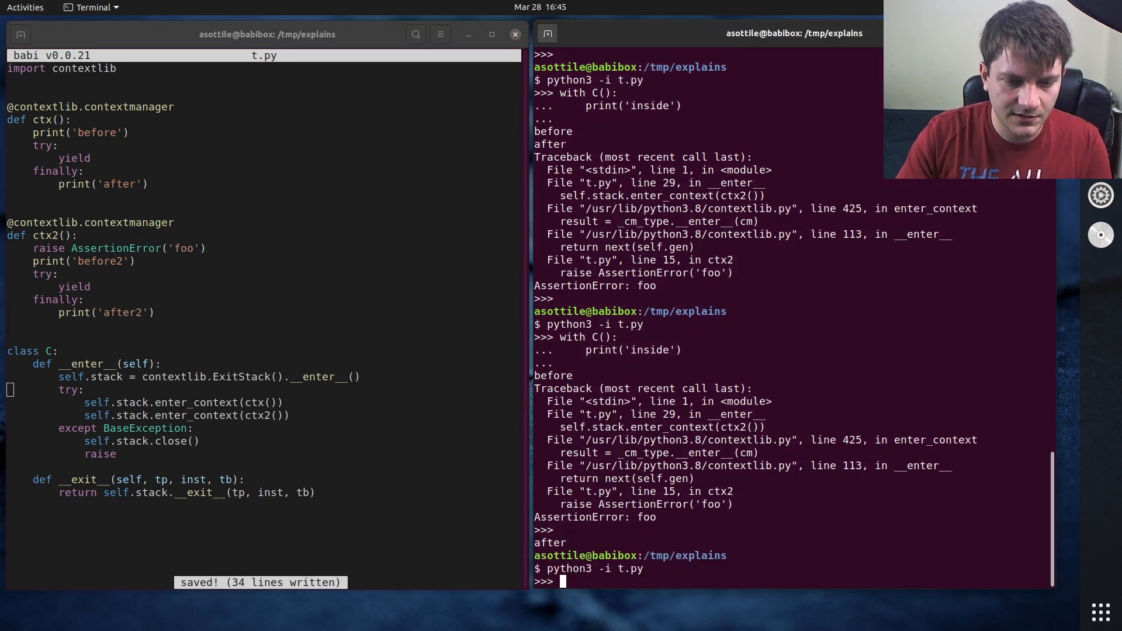
pyautogui.write('with C():')
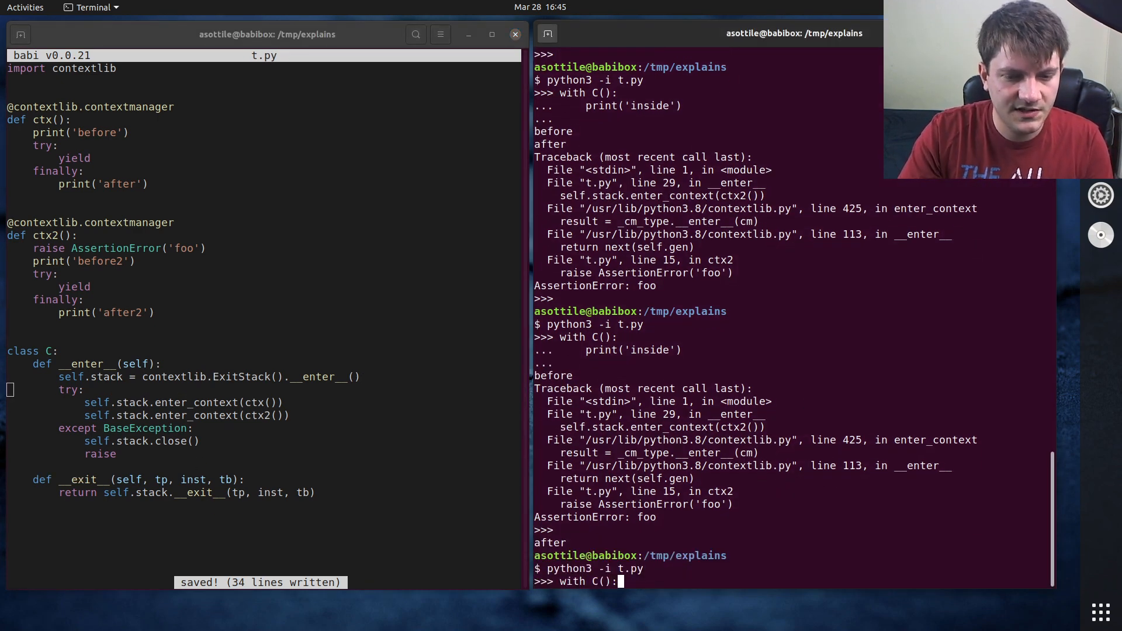
pyautogui.write('print(')
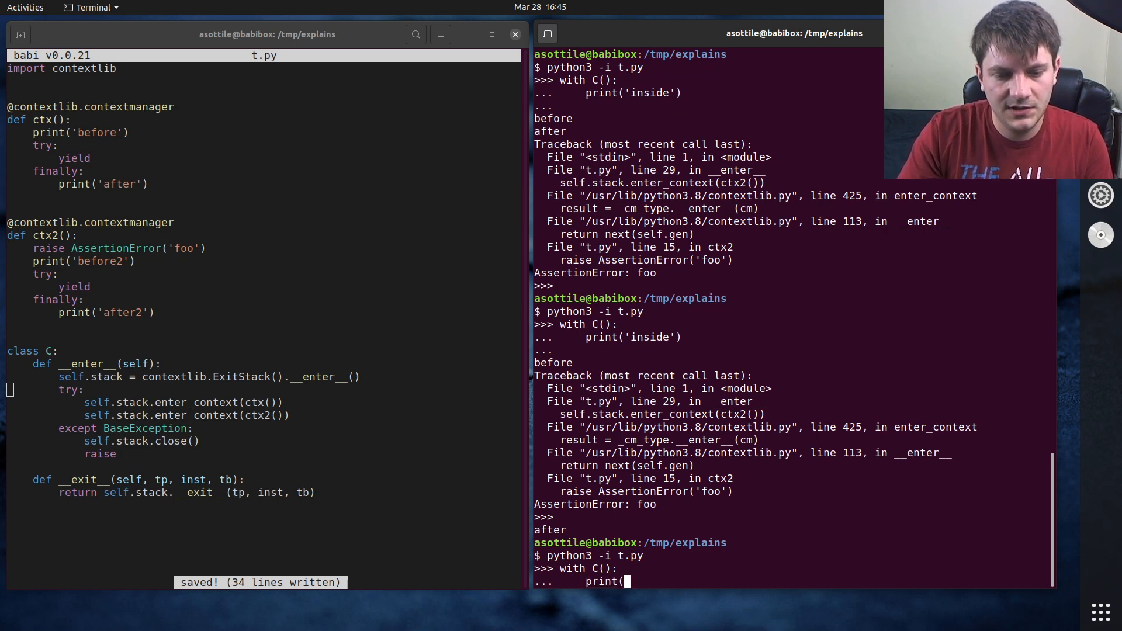